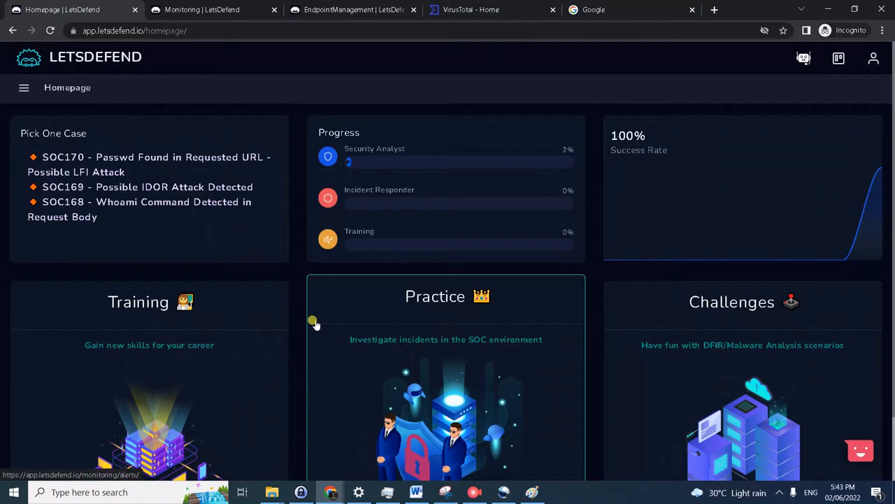
mouse_move(599, 263)
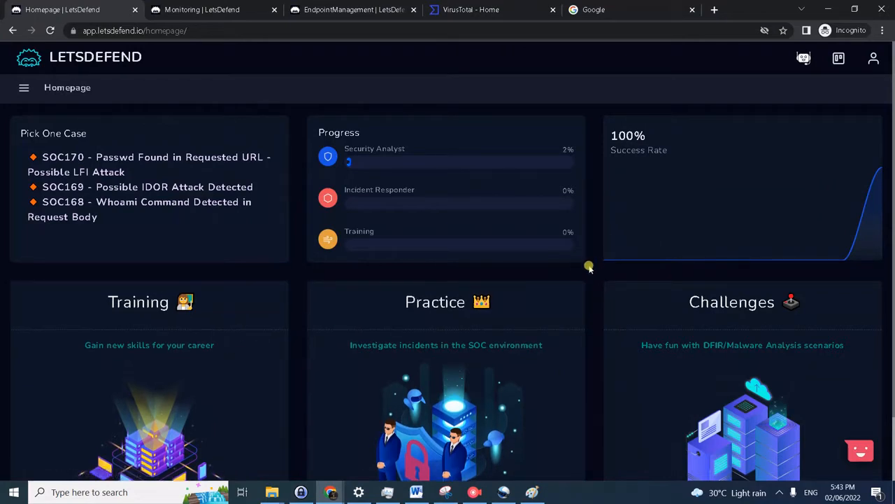
mouse_move(531, 268)
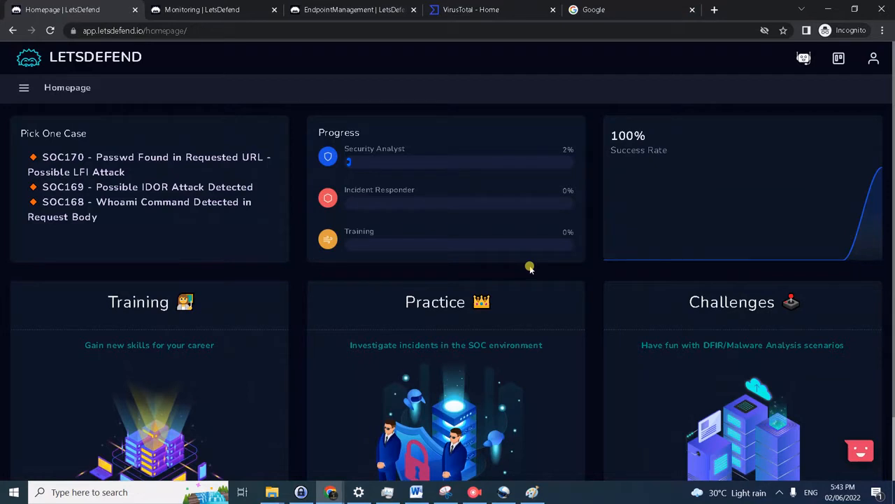
mouse_move(252, 161)
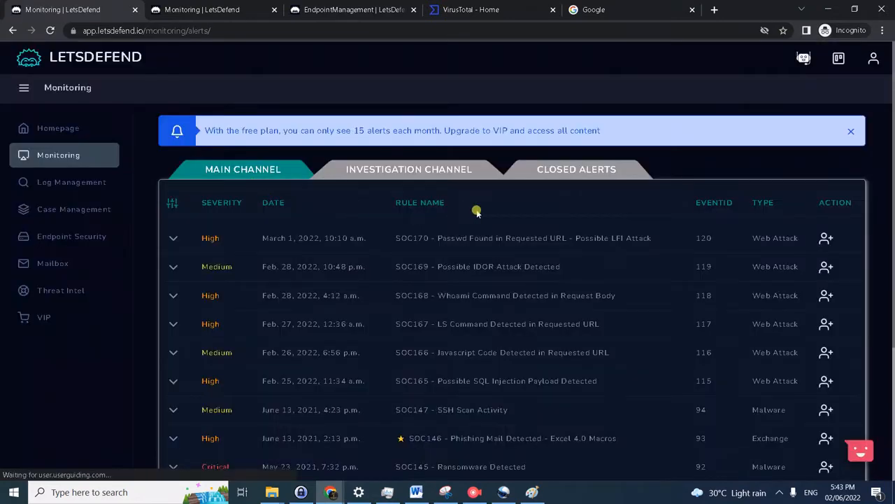
mouse_move(567, 237)
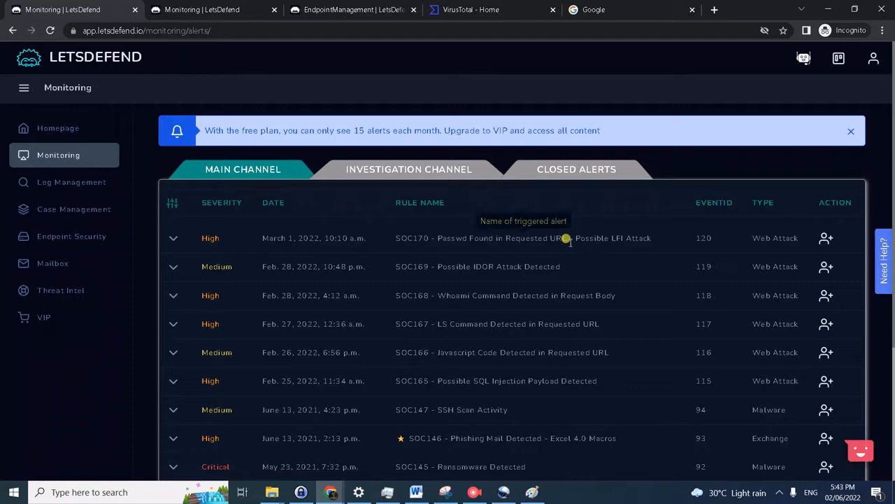
mouse_move(642, 238)
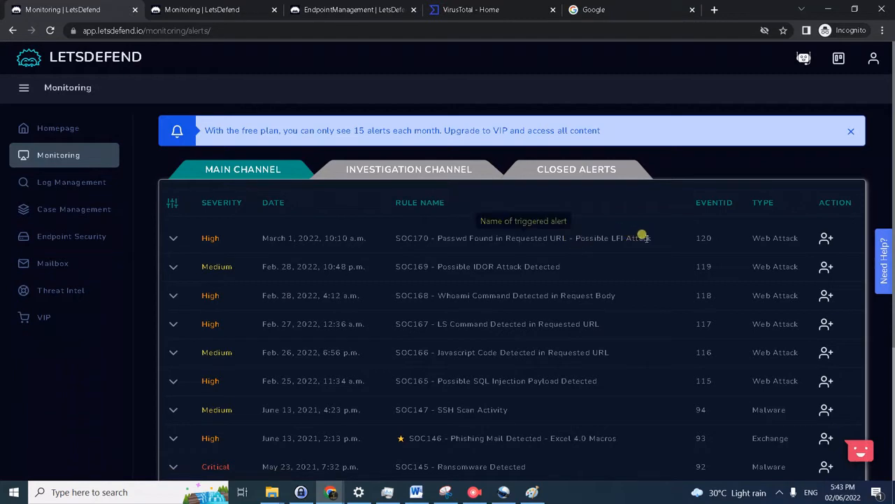
mouse_move(205, 245)
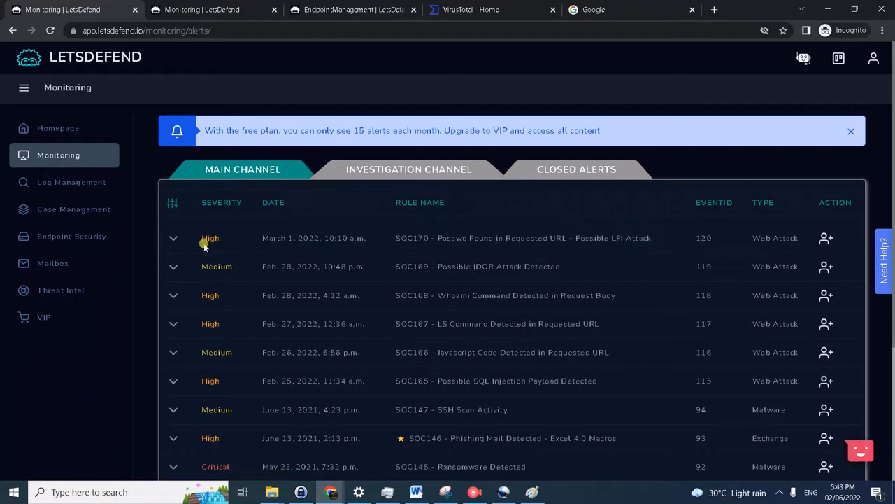
Take the SOC170 LFI alert under investigation and create a case for event 120.
left_click(174, 237)
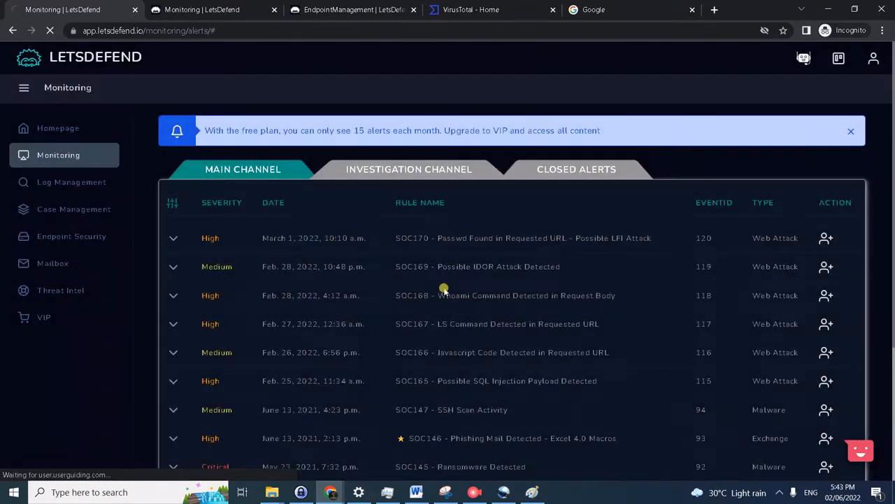
left_click(408, 168)
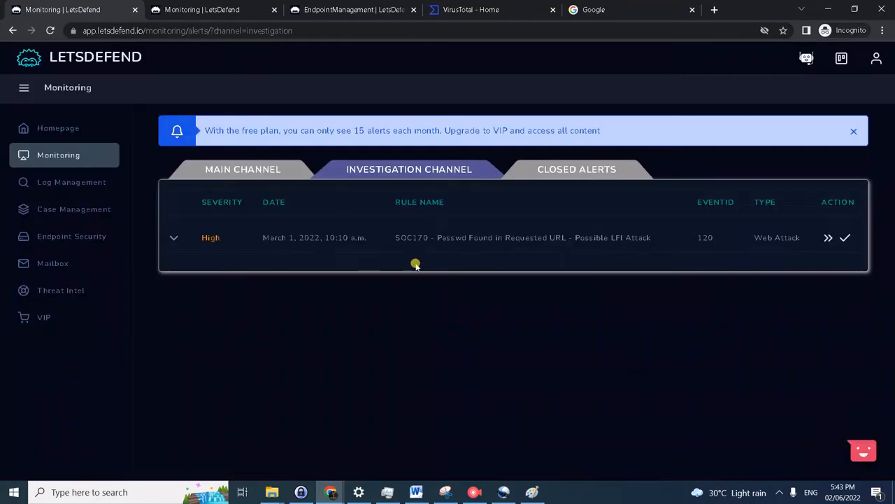
left_click(828, 238)
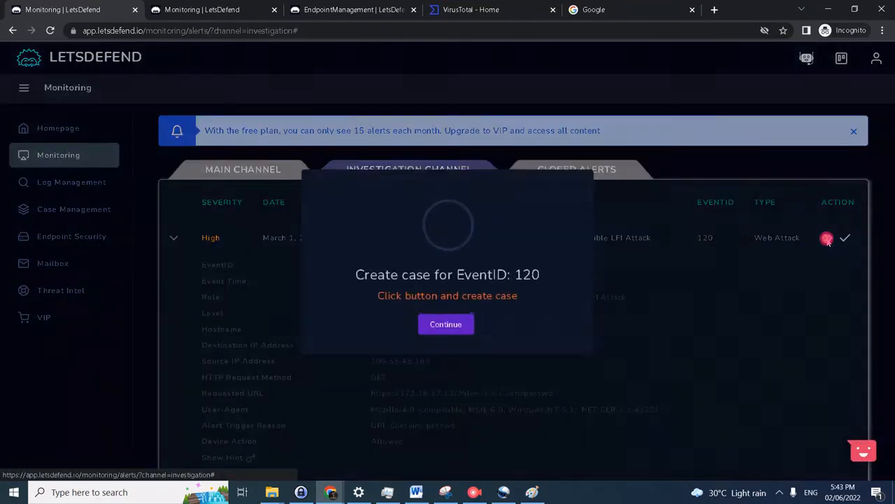
left_click(445, 324)
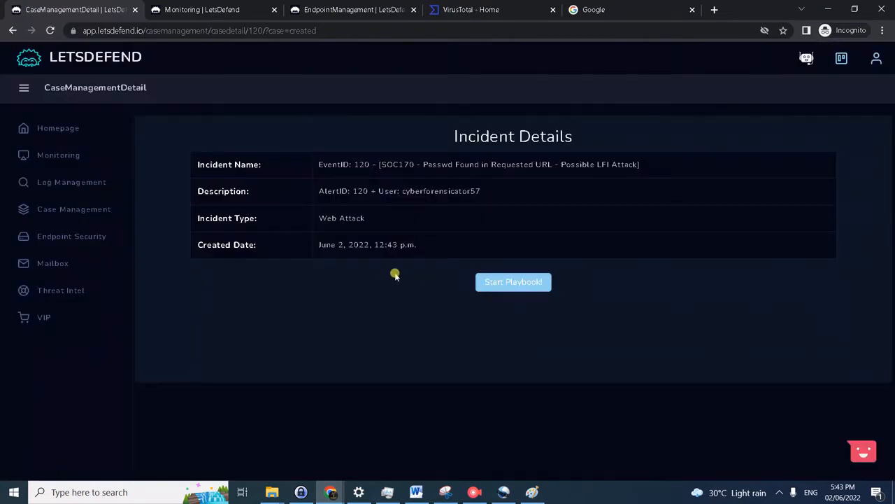
Refresh the monitoring alerts and return to the investigation channel showing the SOC170 alert.
left_click(59, 154)
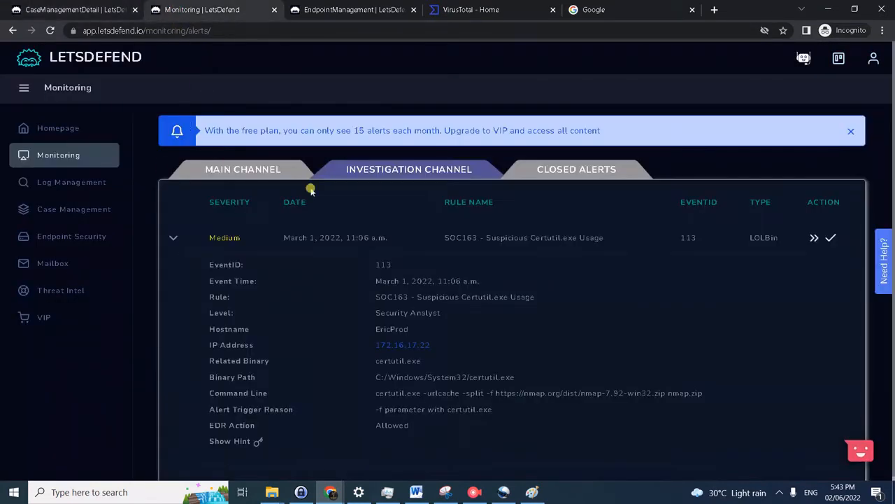
left_click(58, 129)
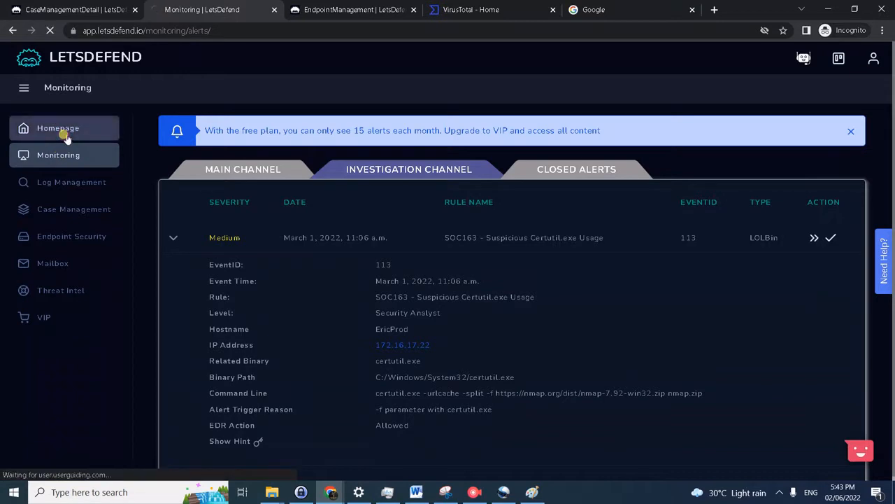
left_click(59, 129)
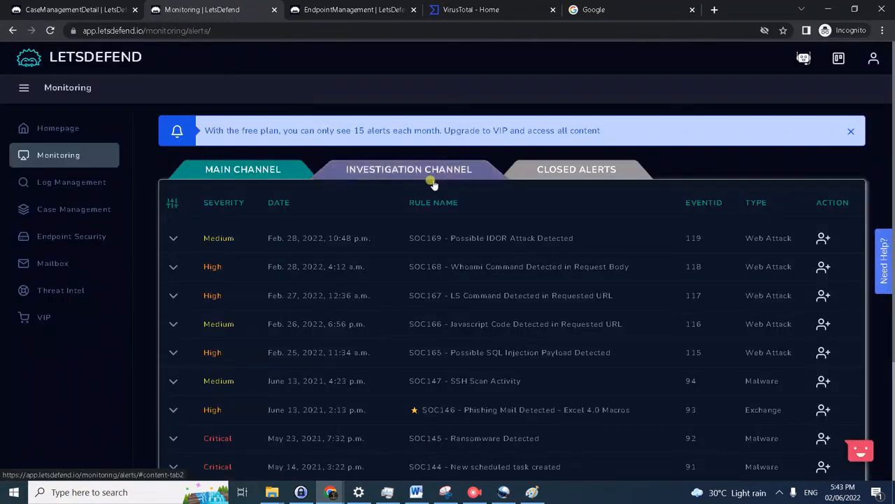
left_click(409, 169)
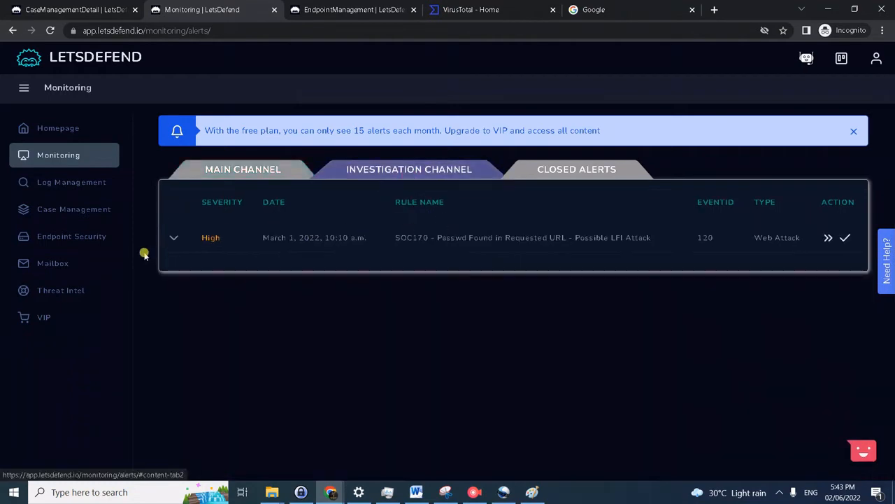
Expand the SOC170 alert to review its hostname, IP addresses and requested passwd URL.
left_click(174, 238)
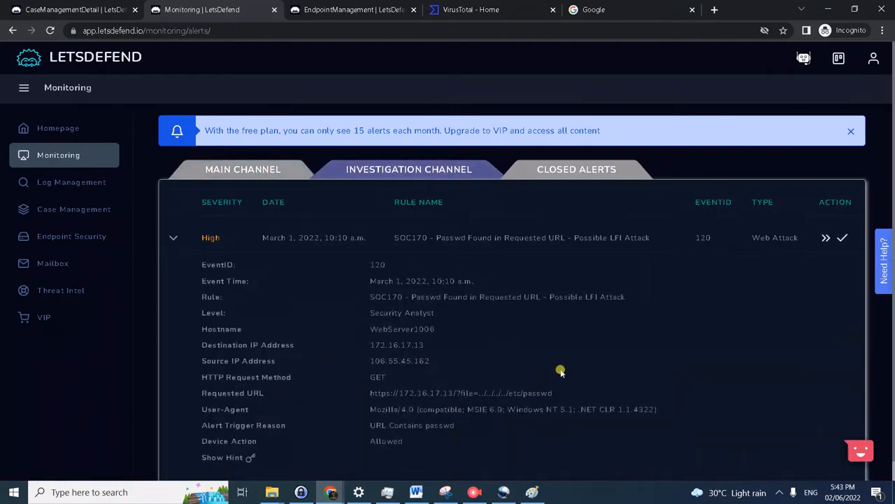
mouse_move(460, 319)
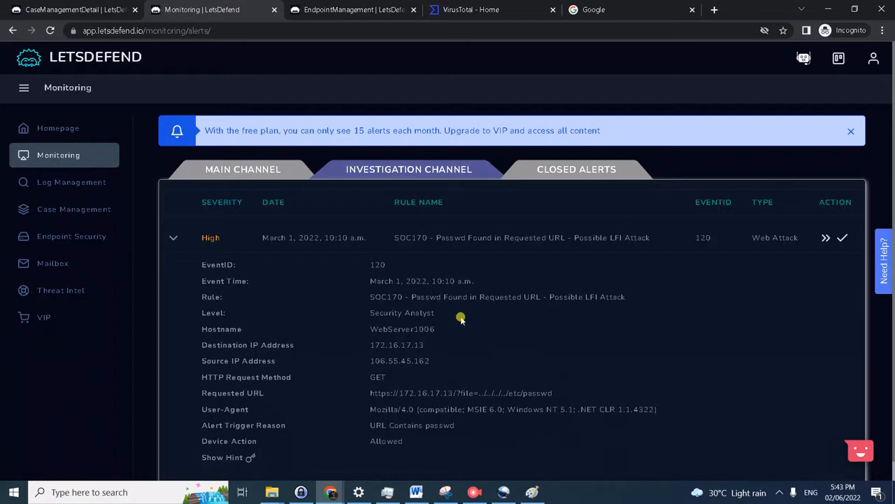
mouse_move(367, 397)
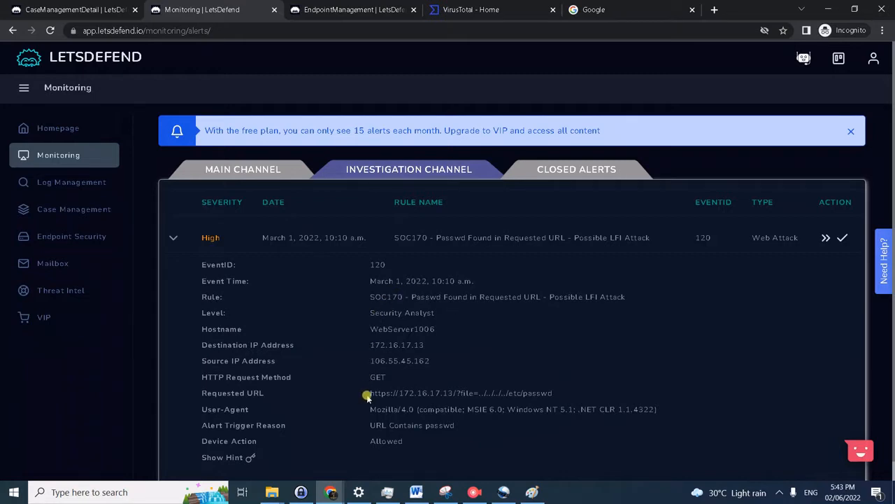
mouse_move(567, 399)
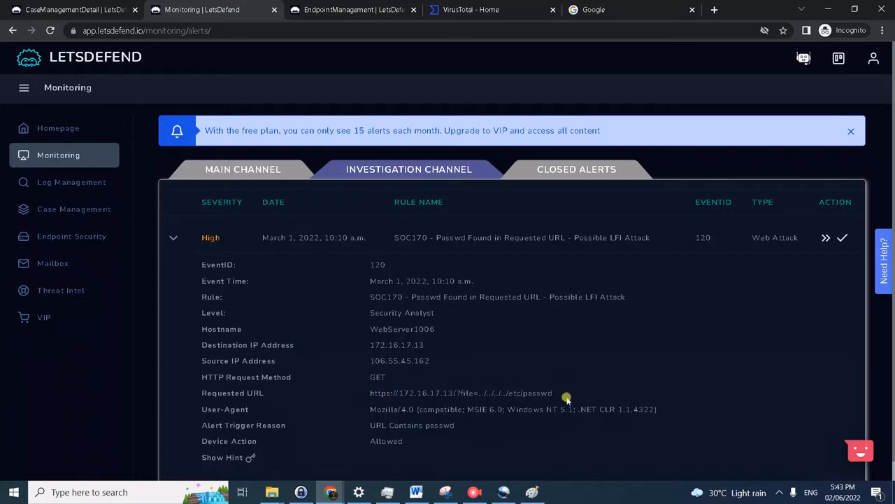
mouse_move(558, 395)
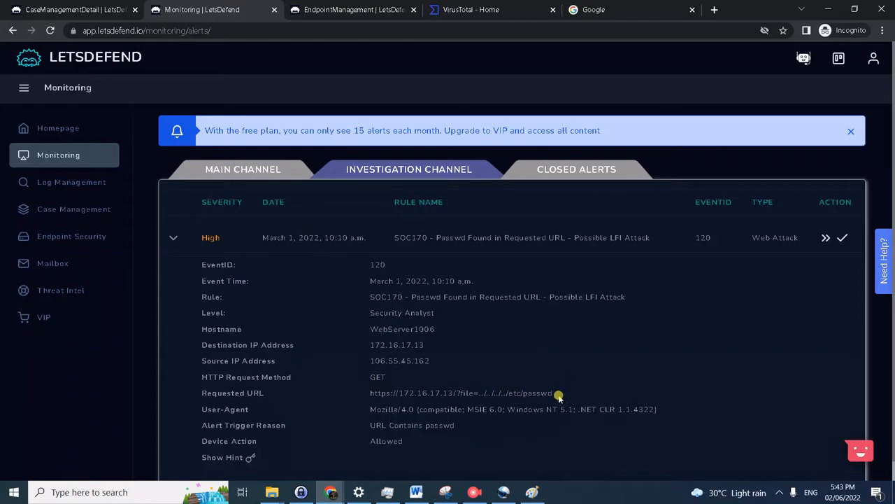
mouse_move(643, 236)
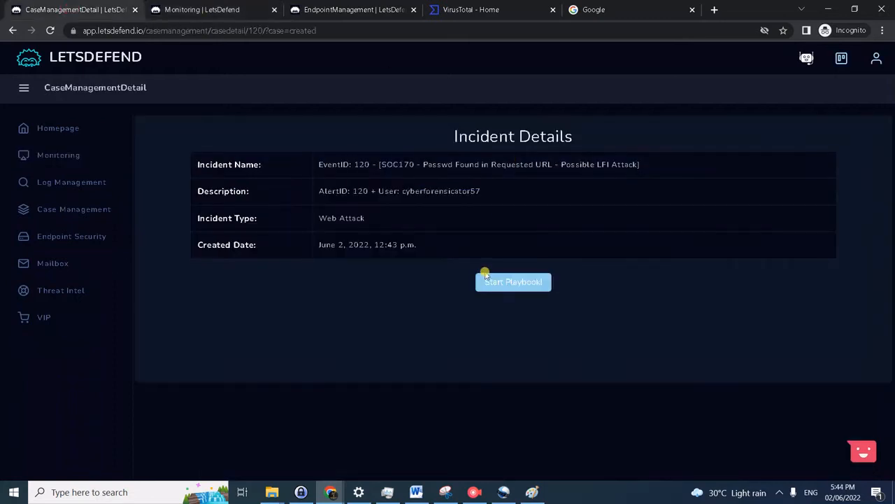
Start the incident 120 playbook and advance to the Collect Data step.
left_click(512, 281)
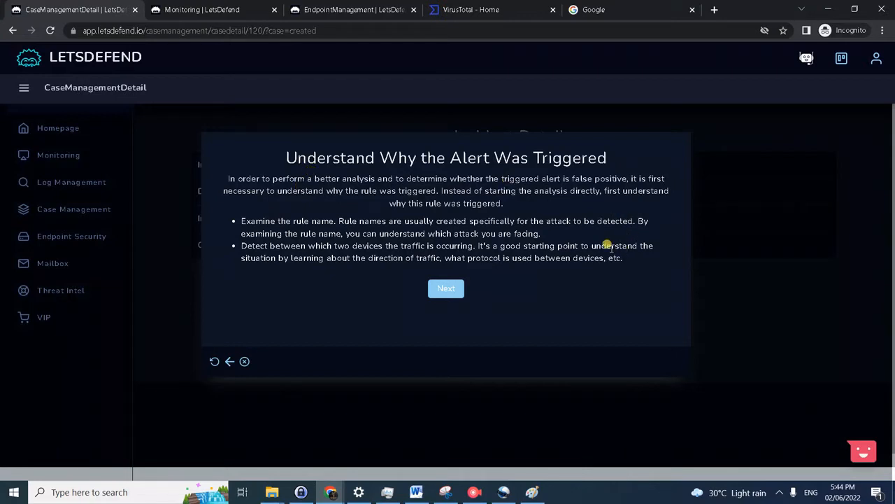
mouse_move(430, 224)
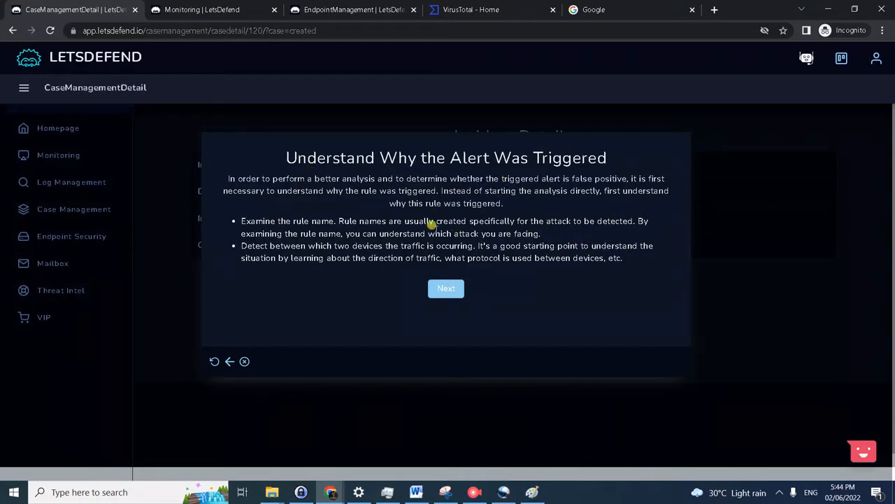
mouse_move(305, 217)
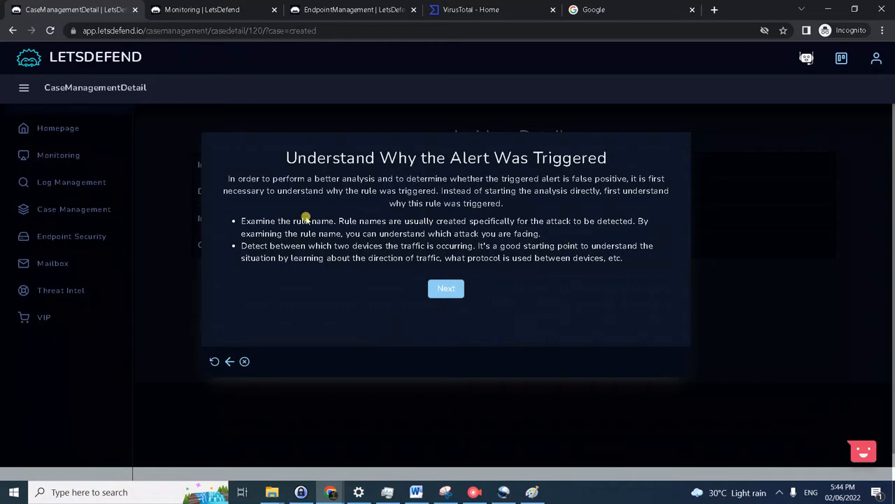
mouse_move(373, 227)
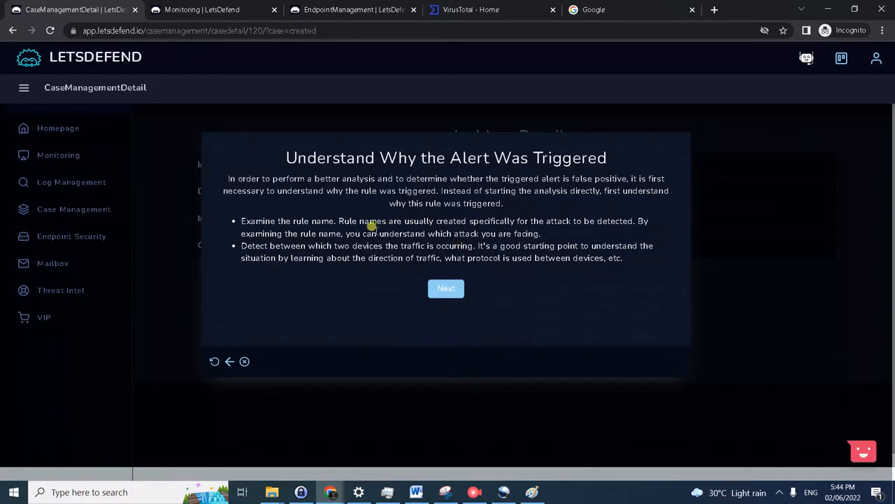
mouse_move(473, 223)
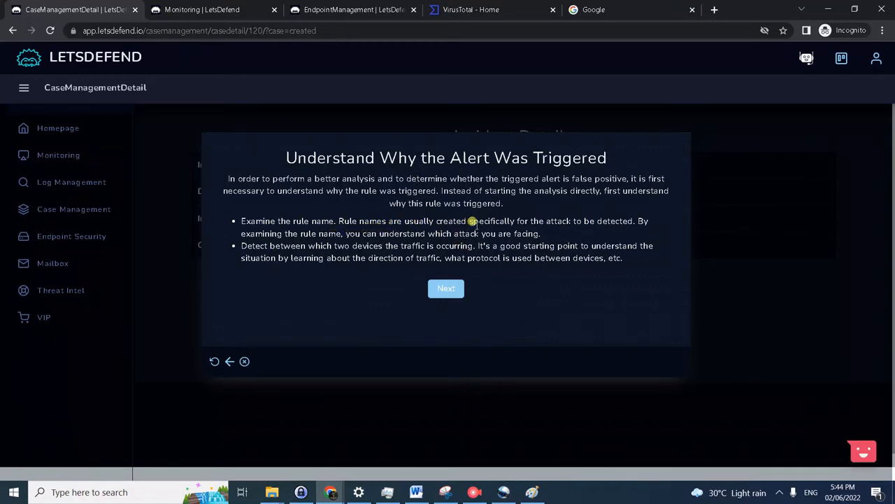
mouse_move(535, 235)
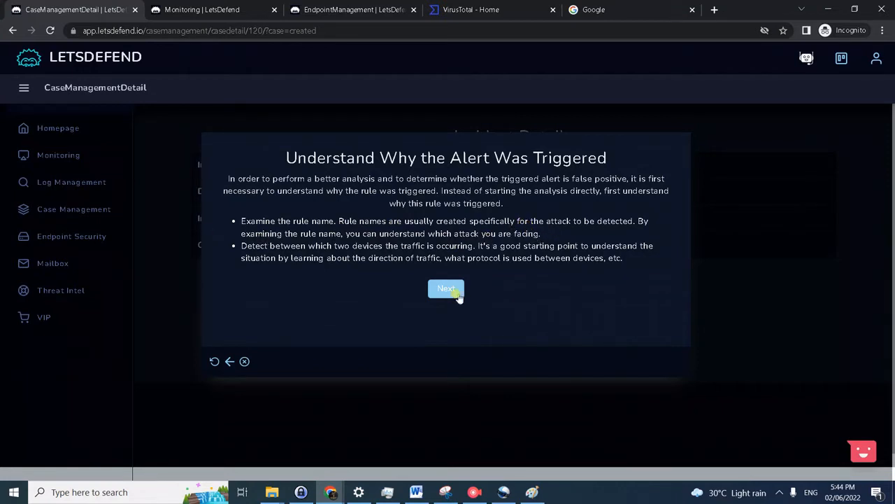
left_click(445, 288)
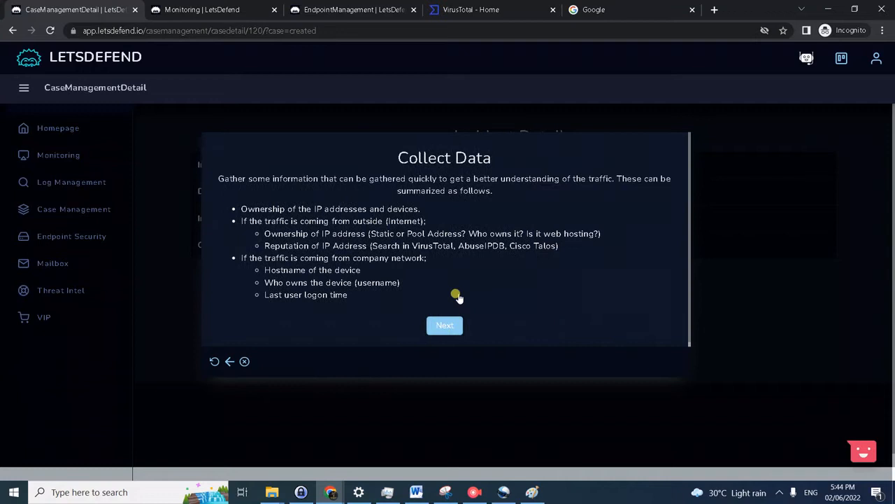
mouse_move(403, 229)
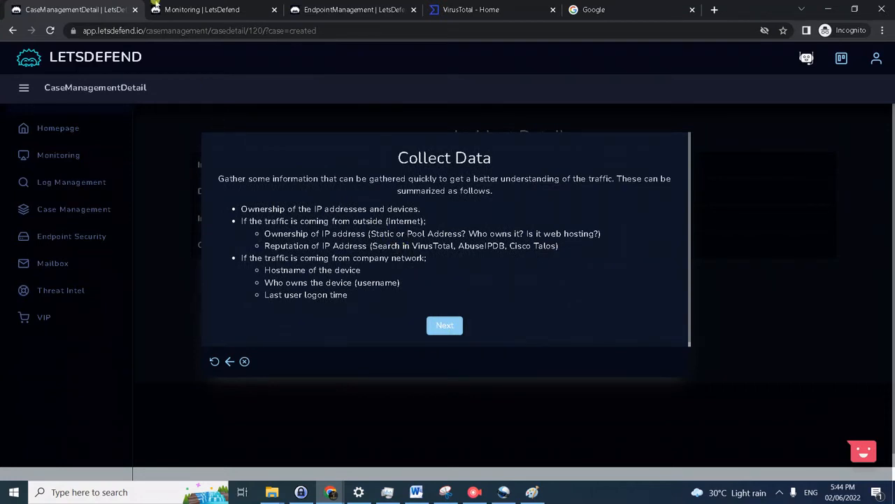
left_click(202, 8)
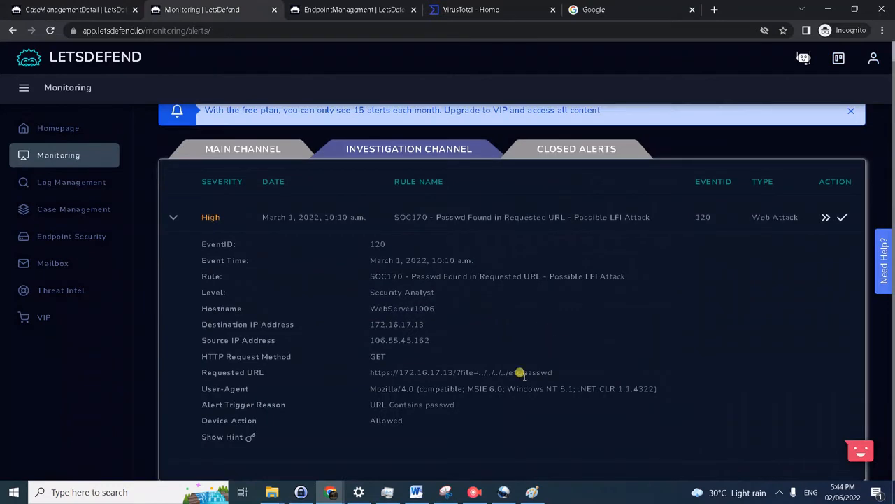
mouse_move(335, 403)
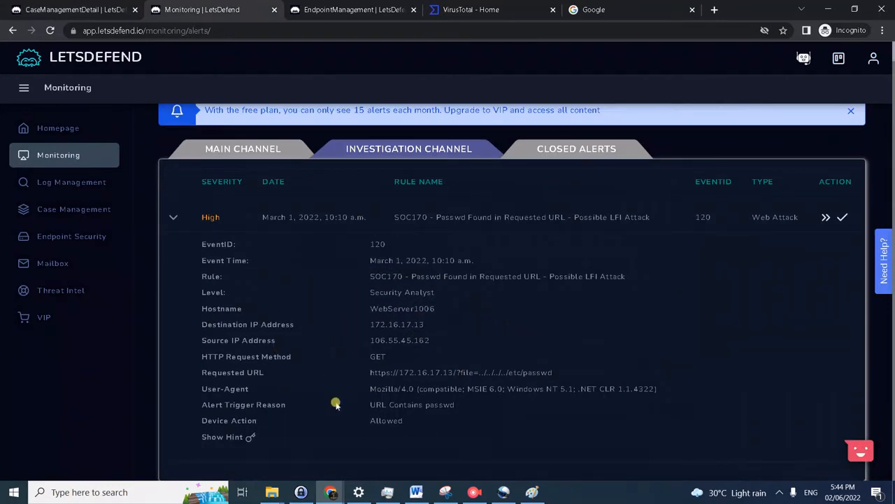
mouse_move(381, 330)
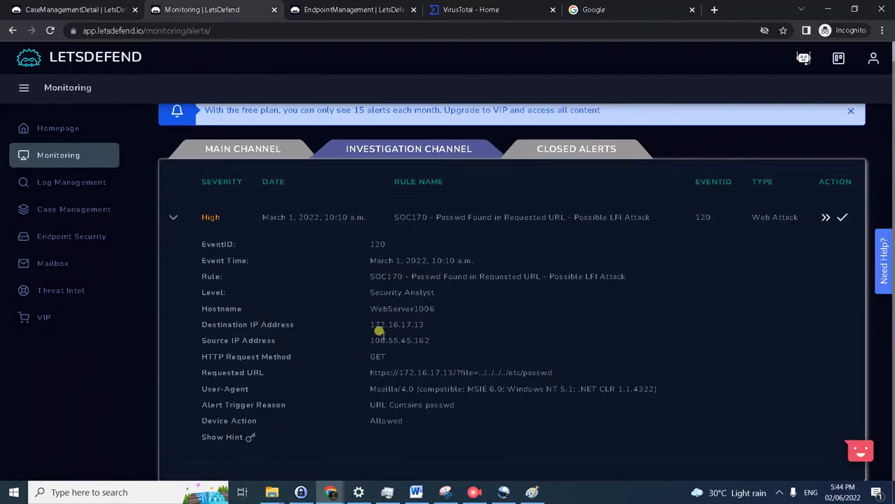
mouse_move(361, 328)
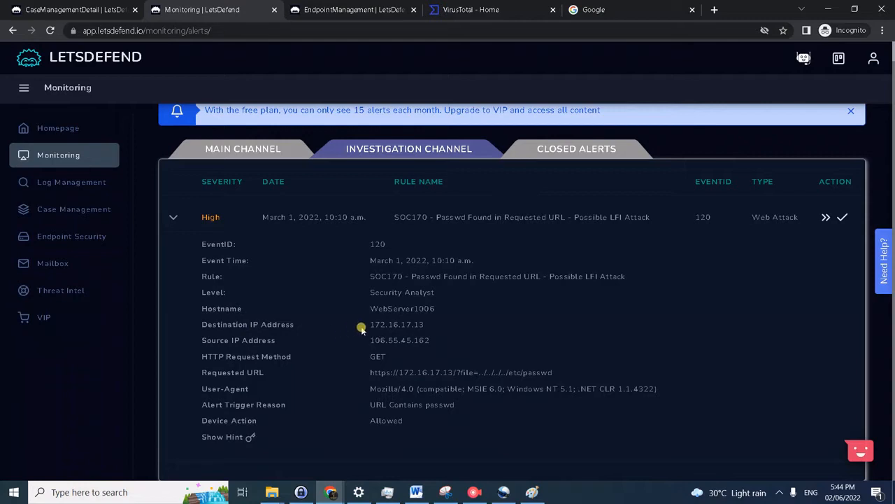
mouse_move(369, 340)
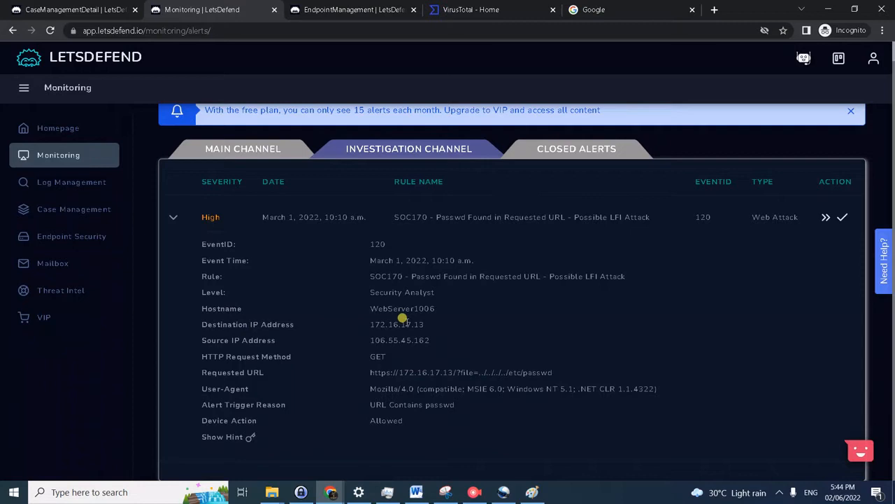
mouse_move(411, 311)
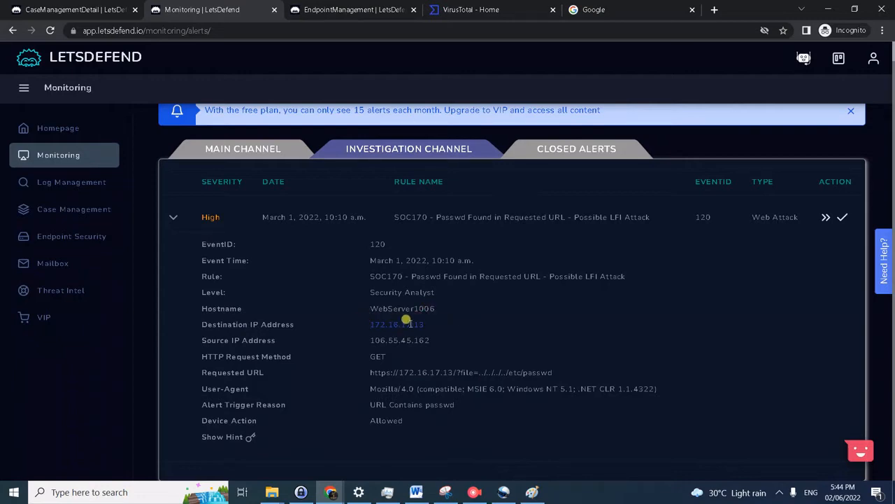
Look up 172.16.17.13 in endpoint management and view the WebServer1006 endpoint details.
left_click(343, 8)
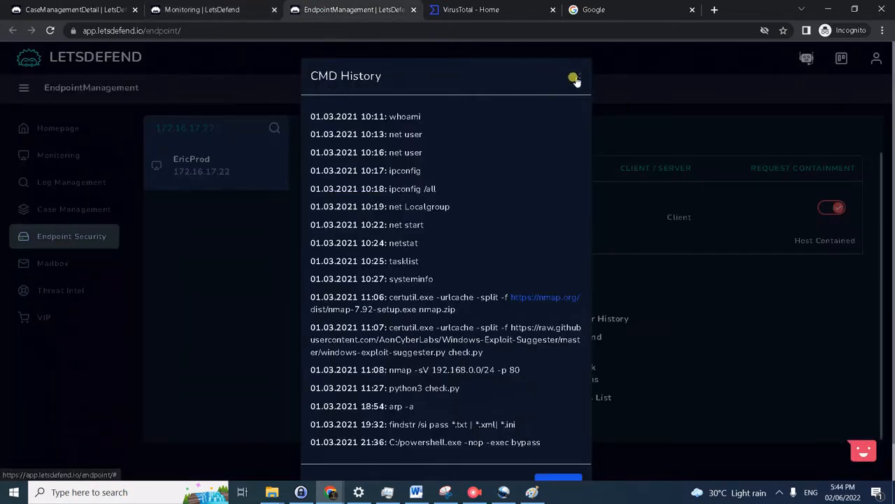
left_click(574, 77)
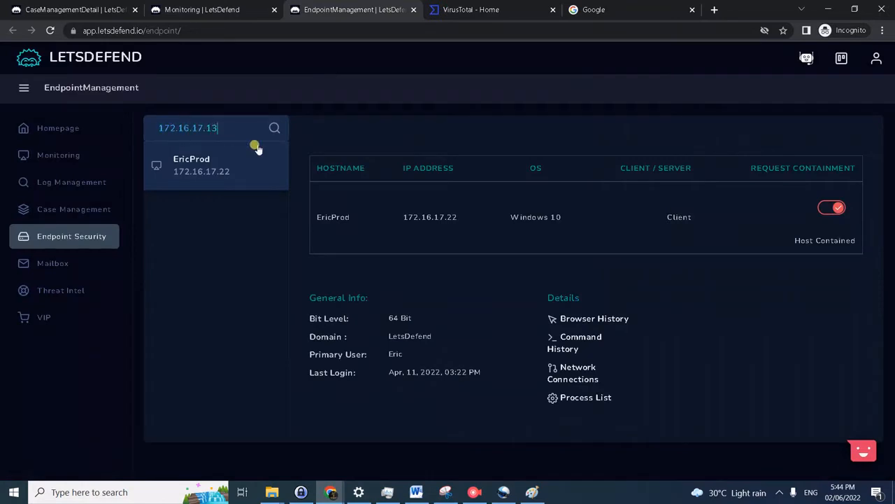
left_click(274, 129)
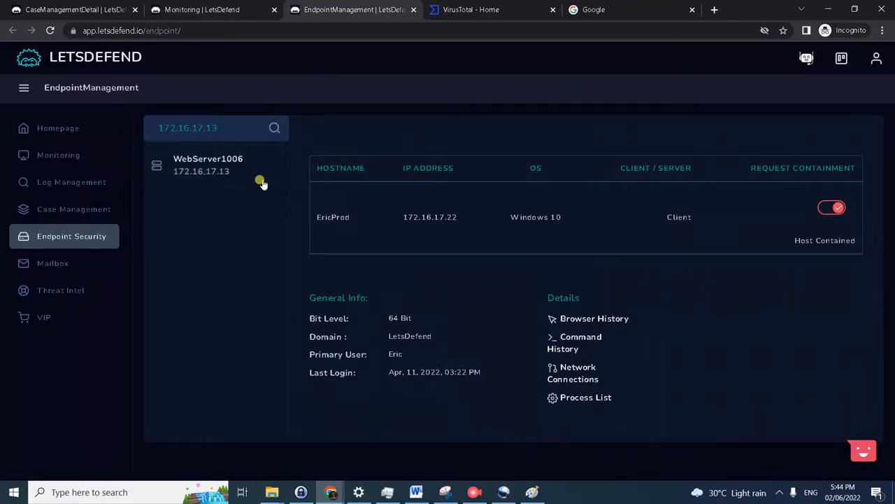
left_click(207, 166)
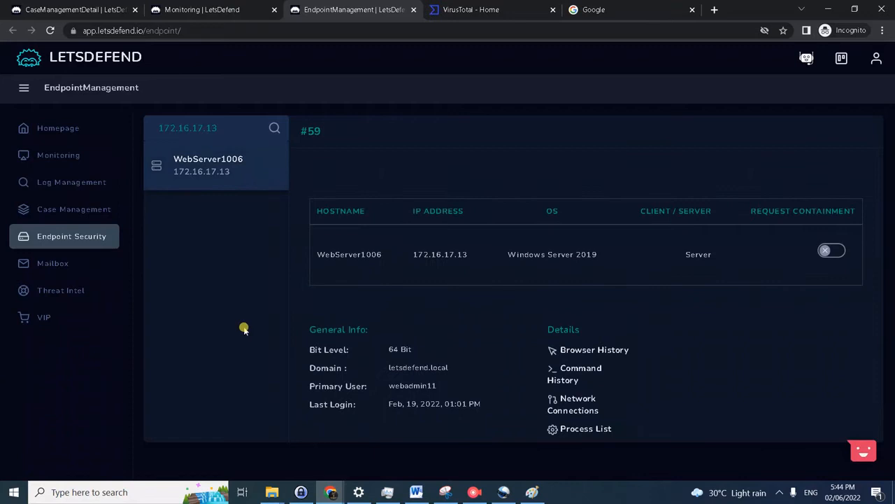
mouse_move(431, 393)
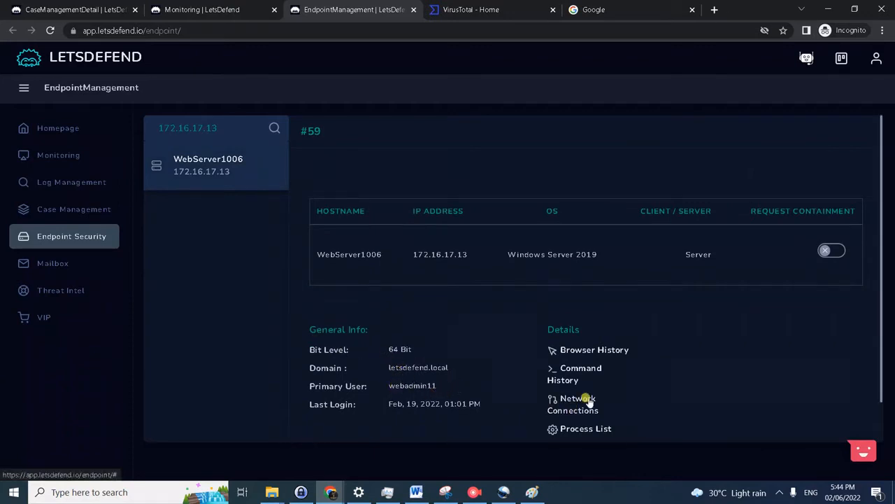
mouse_move(563, 266)
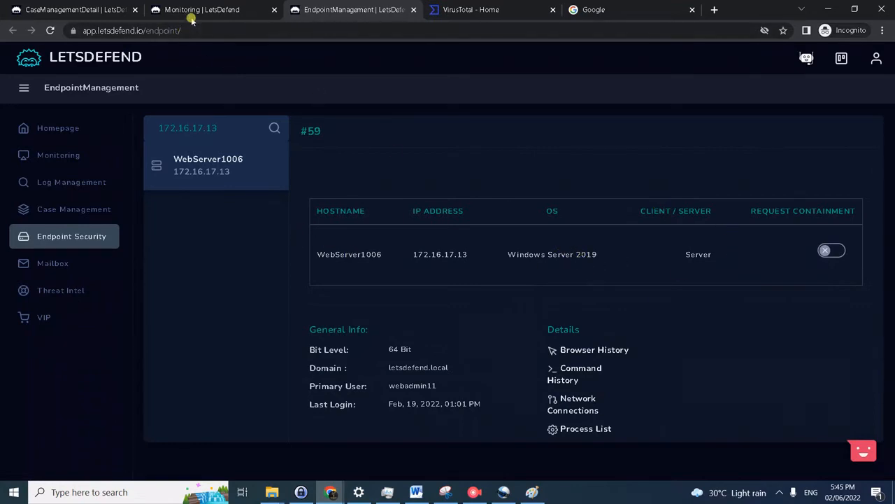
Return to the case playbook's Collect Data step.
left_click(58, 154)
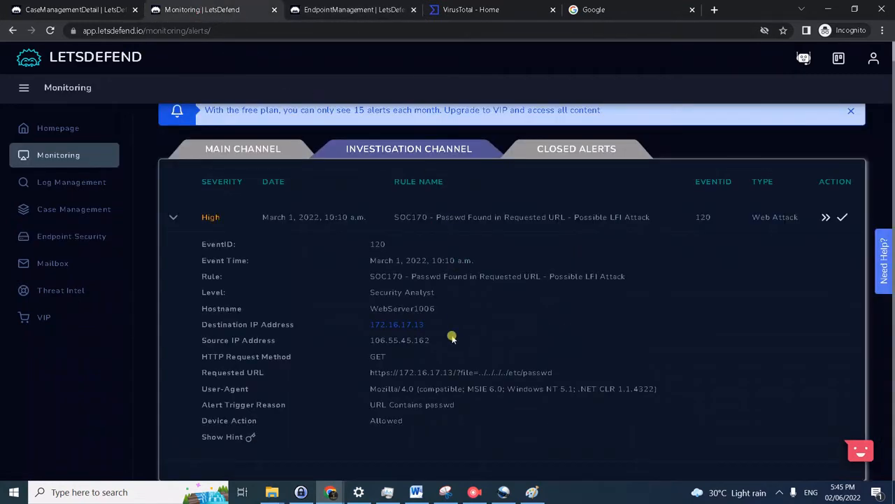
left_click(843, 217)
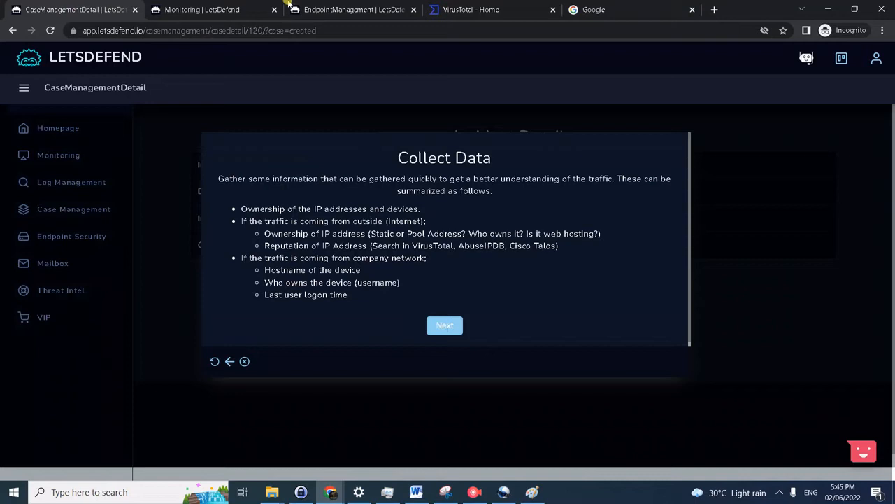
Advance the playbook to Examine HTTP Traffic and return to the WebServer1006 endpoint details.
left_click(353, 8)
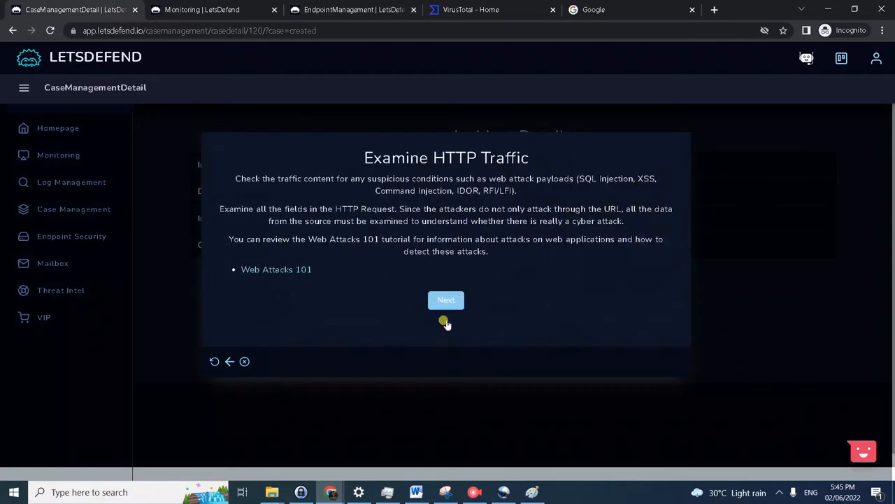
mouse_move(361, 226)
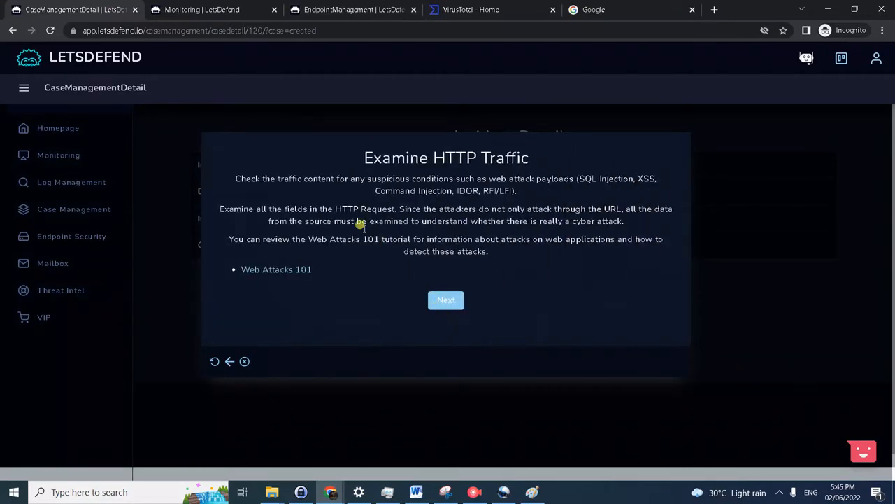
mouse_move(538, 238)
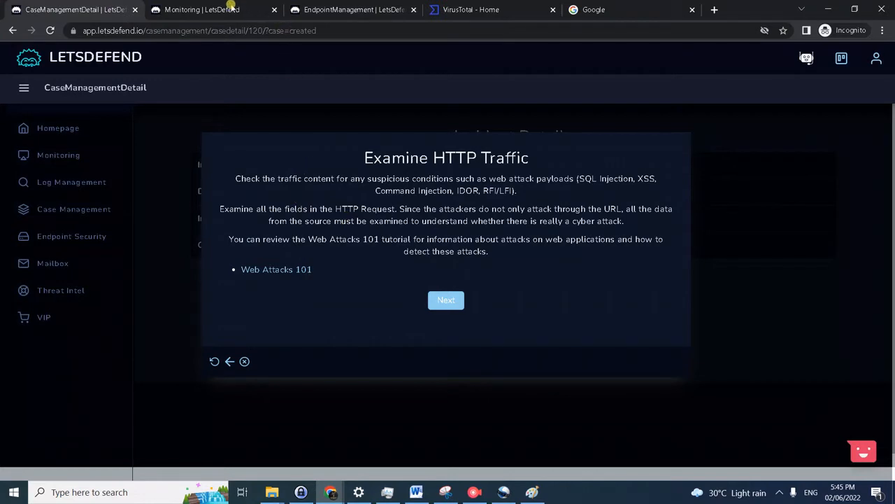
left_click(203, 8)
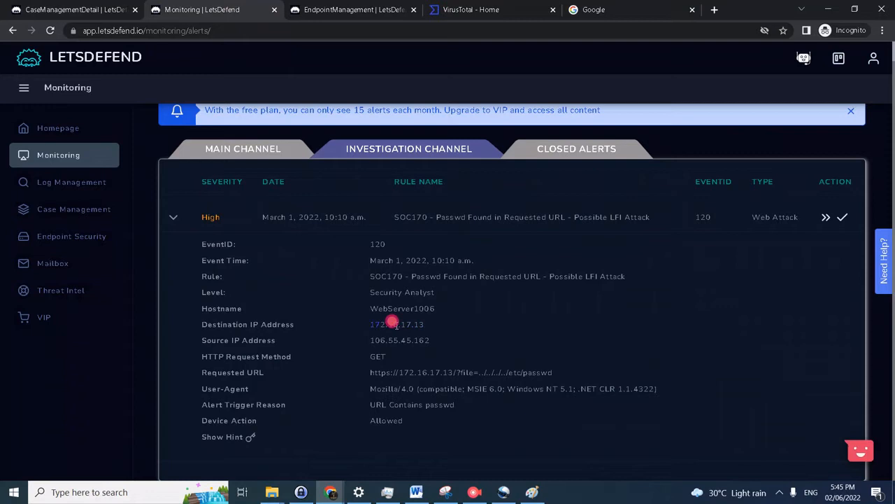
left_click(398, 325)
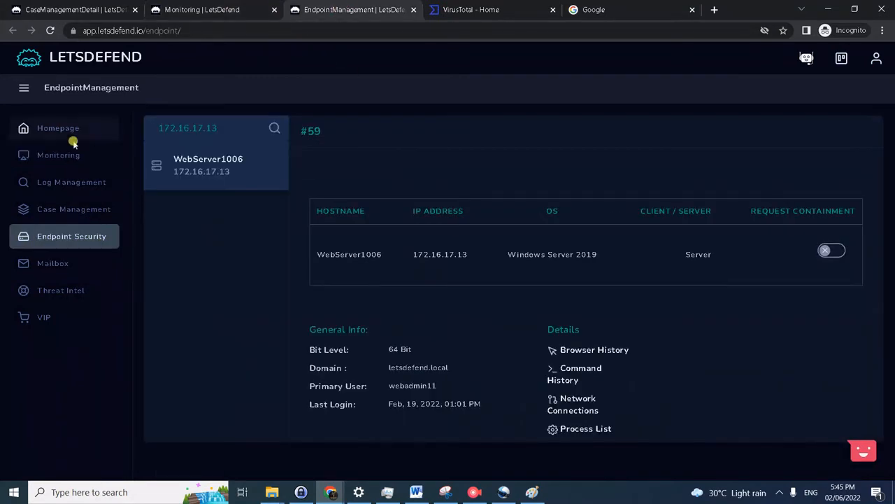
Search Log Management for 172.16.17.13 to list the firewall entry from 106.55.45.162.
left_click(71, 182)
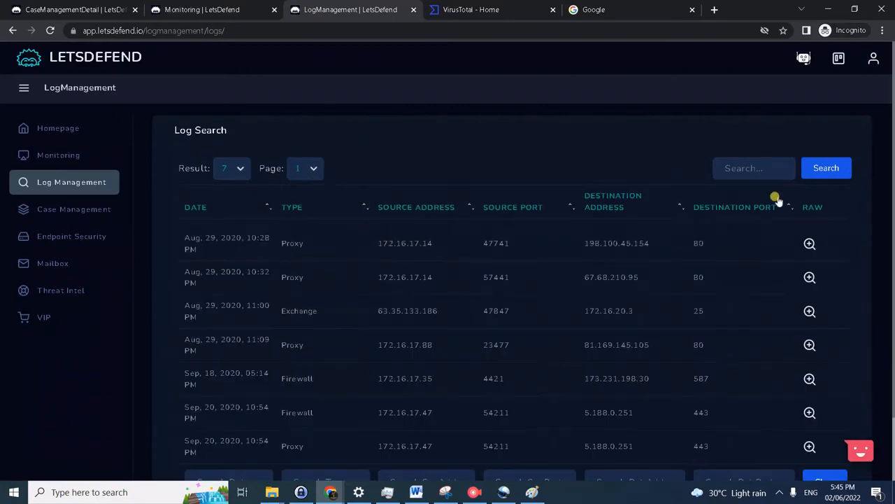
left_click(754, 168)
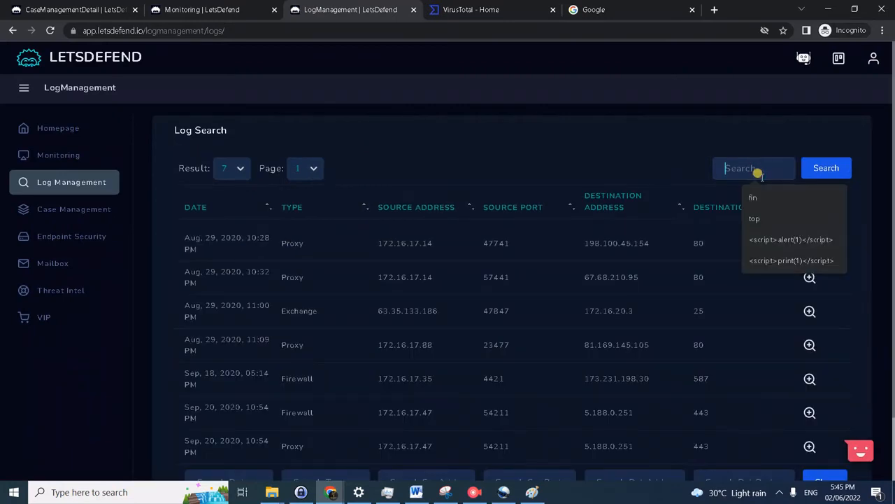
type("172.16.17.13")
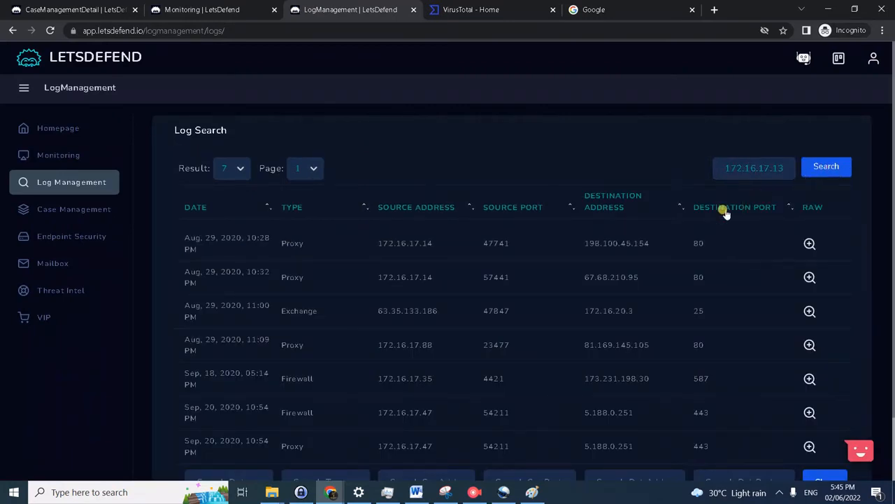
left_click(826, 165)
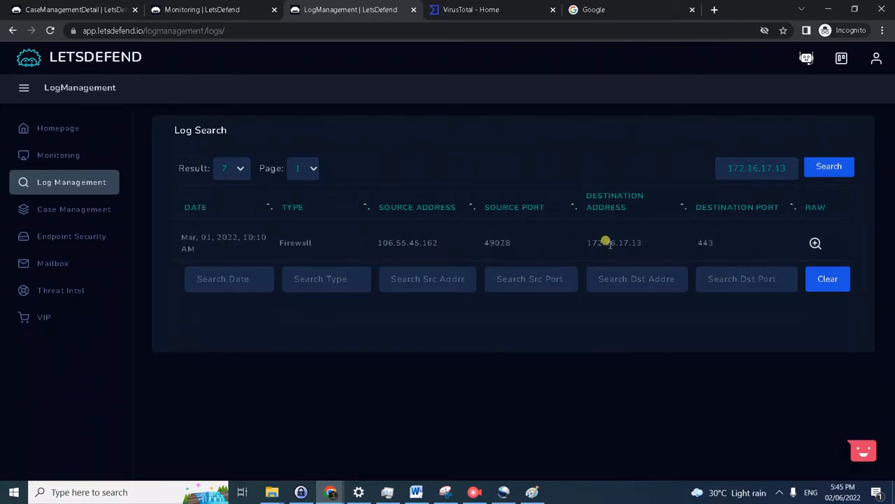
mouse_move(593, 253)
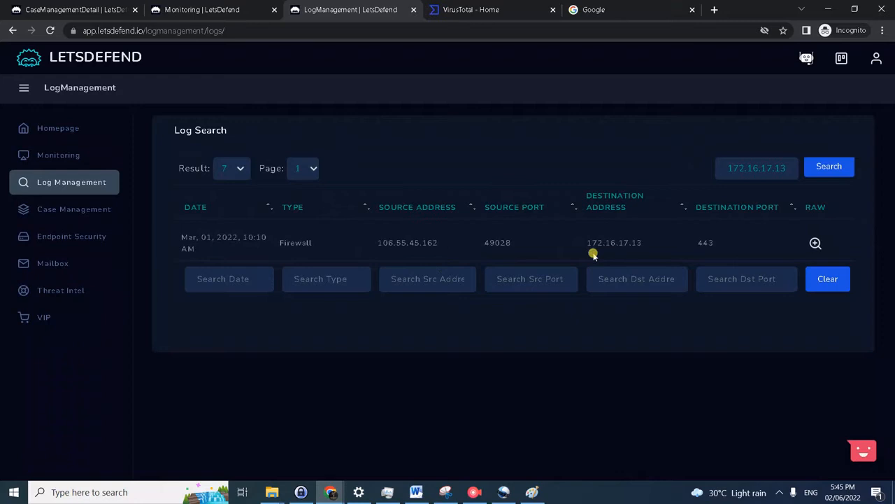
mouse_move(506, 267)
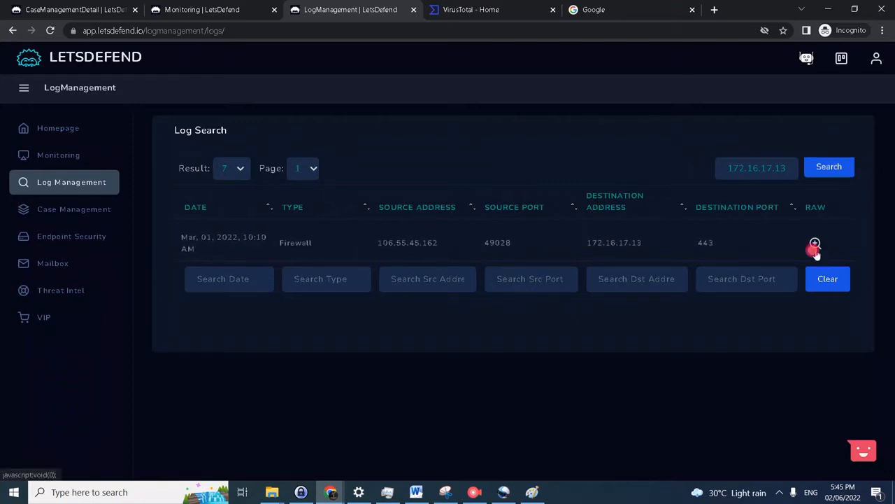
Review the raw firewall log showing the etc/passwd GET request with status 500.
left_click(815, 243)
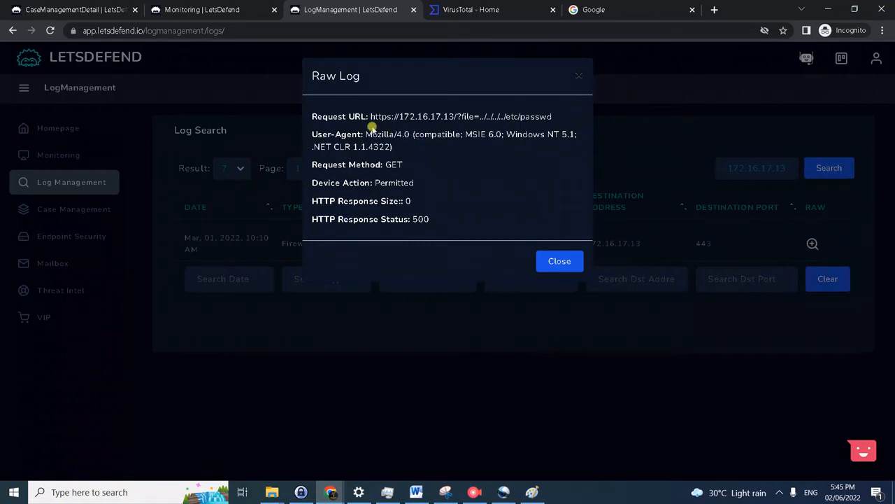
mouse_move(553, 120)
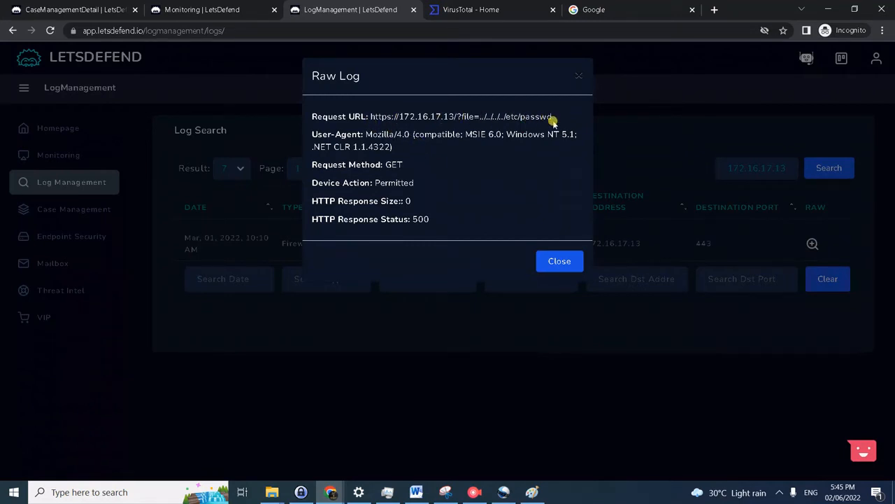
mouse_move(422, 116)
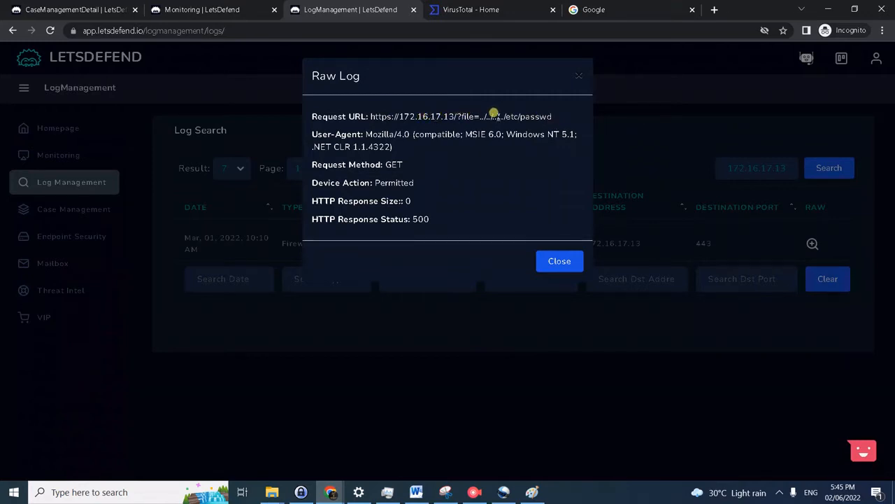
mouse_move(482, 168)
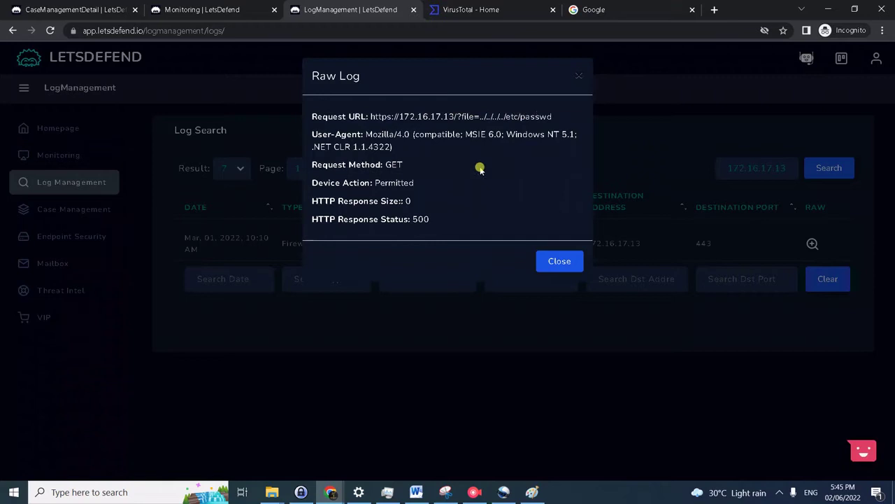
mouse_move(308, 211)
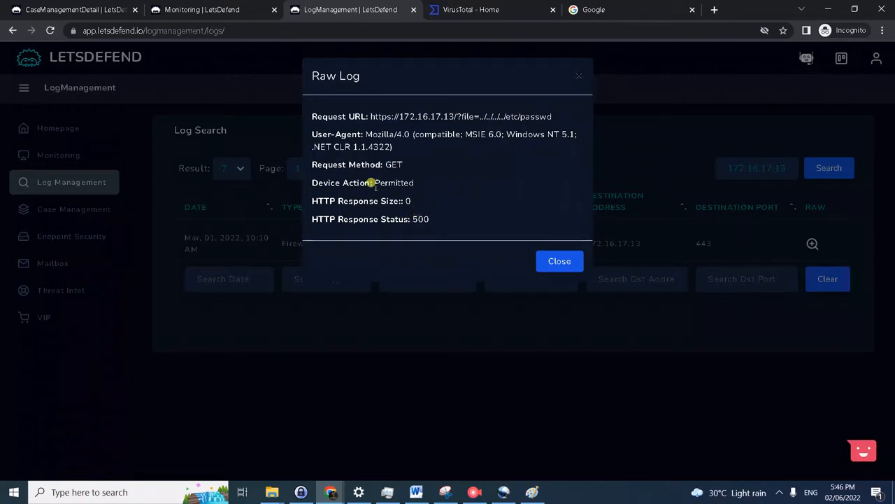
mouse_move(313, 202)
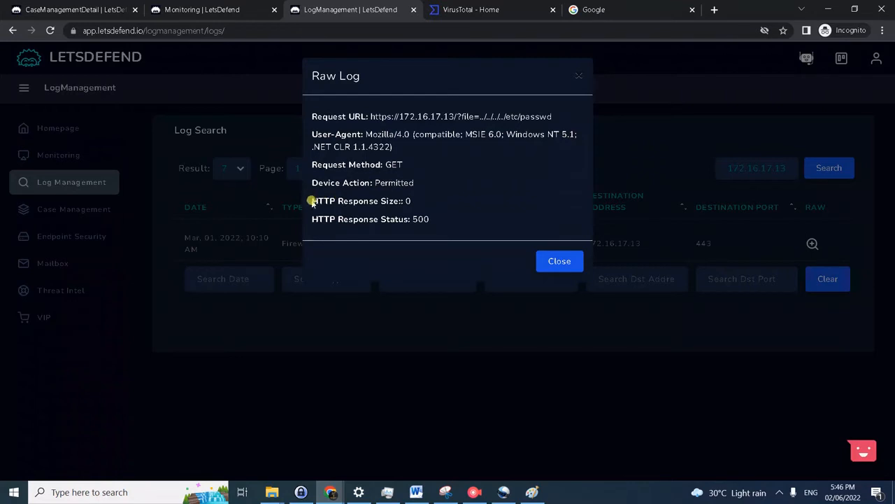
mouse_move(420, 204)
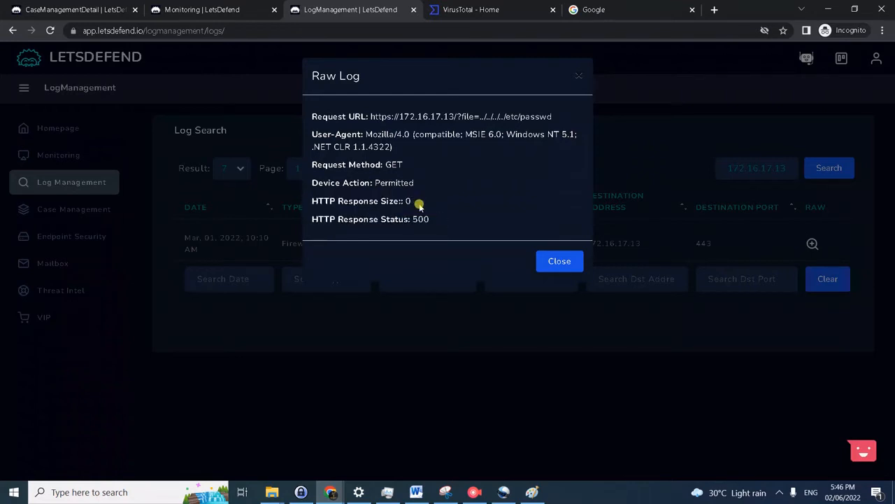
mouse_move(425, 218)
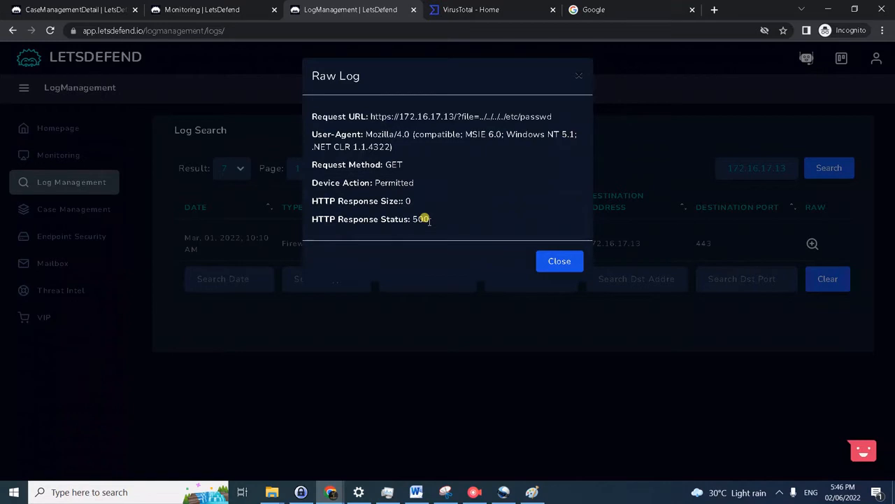
left_click(559, 261)
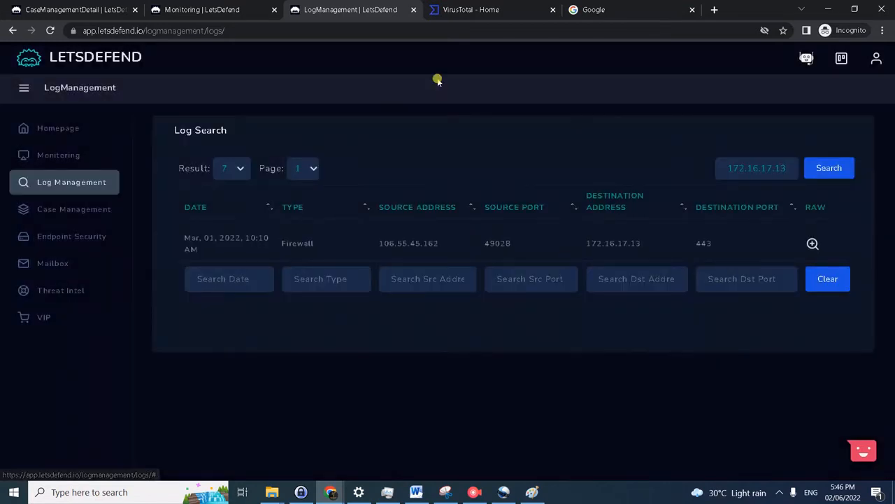
Advance the playbook past Examine HTTP Traffic to Is Traffic Malicious, rechecking the raw log.
left_click(70, 9)
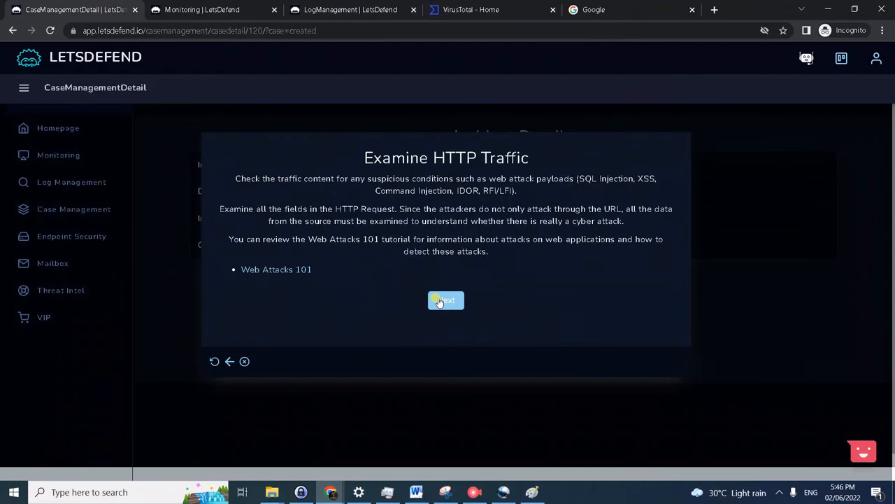
left_click(445, 300)
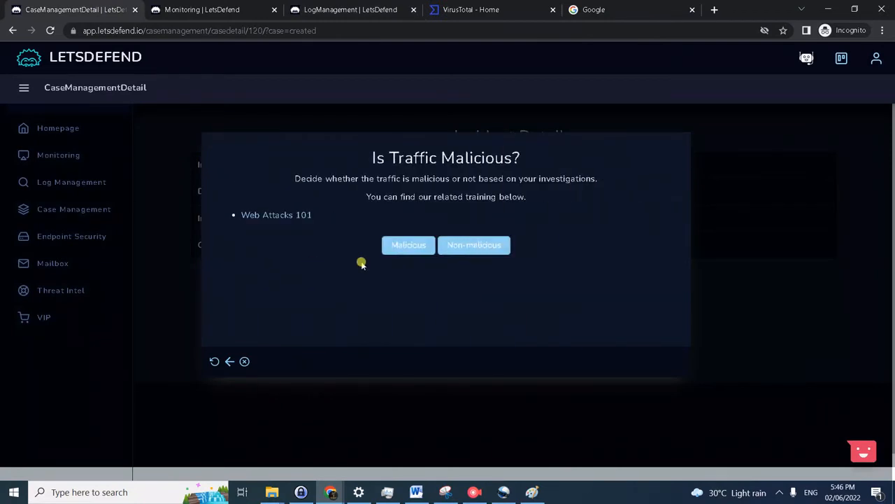
mouse_move(215, 132)
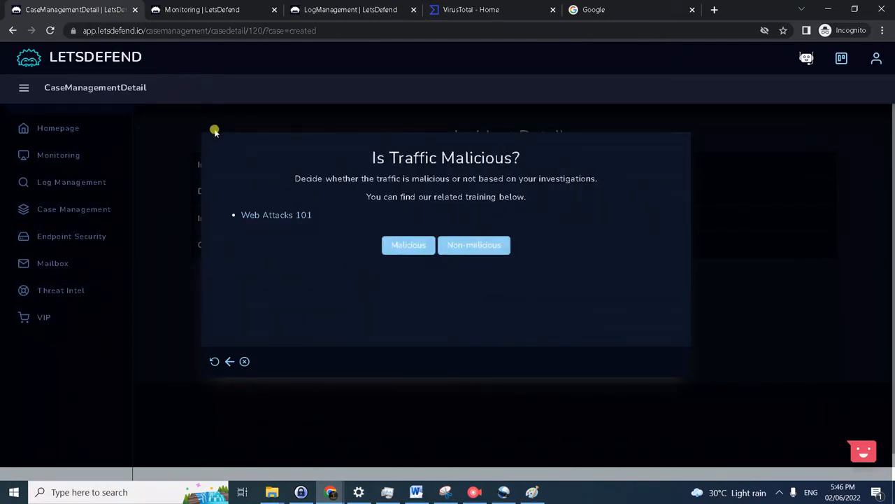
left_click(343, 8)
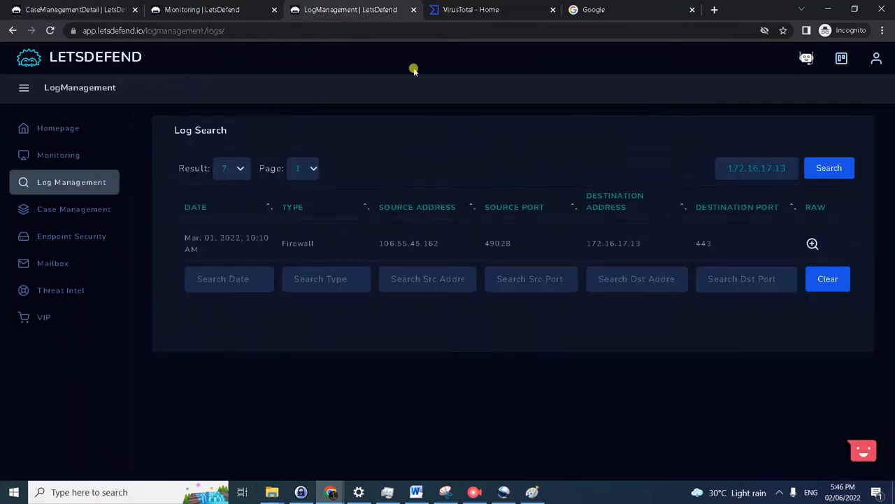
left_click(811, 243)
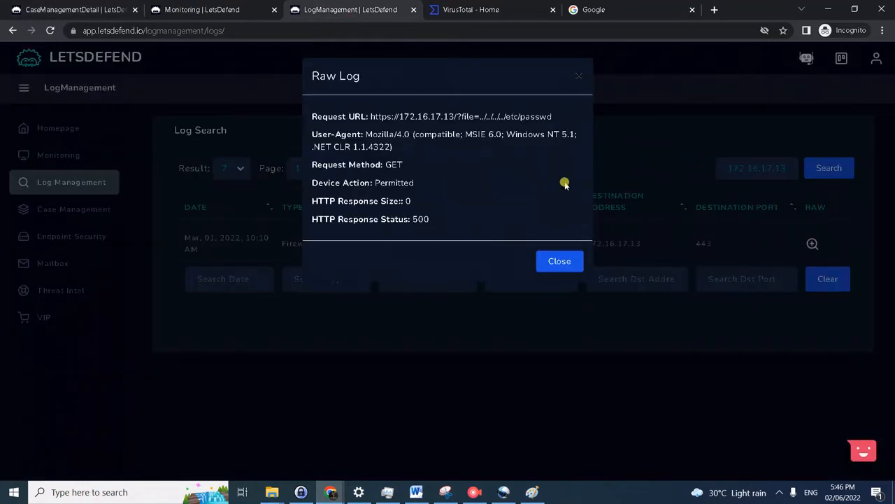
mouse_move(543, 126)
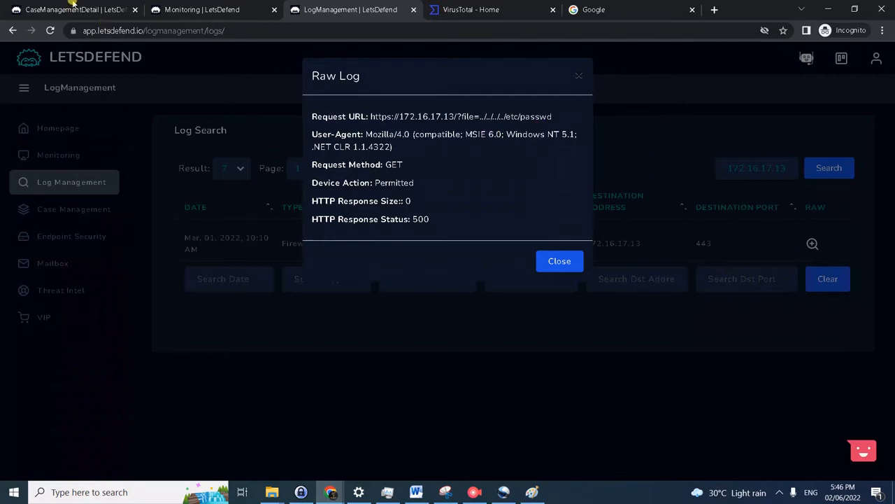
mouse_move(70, 8)
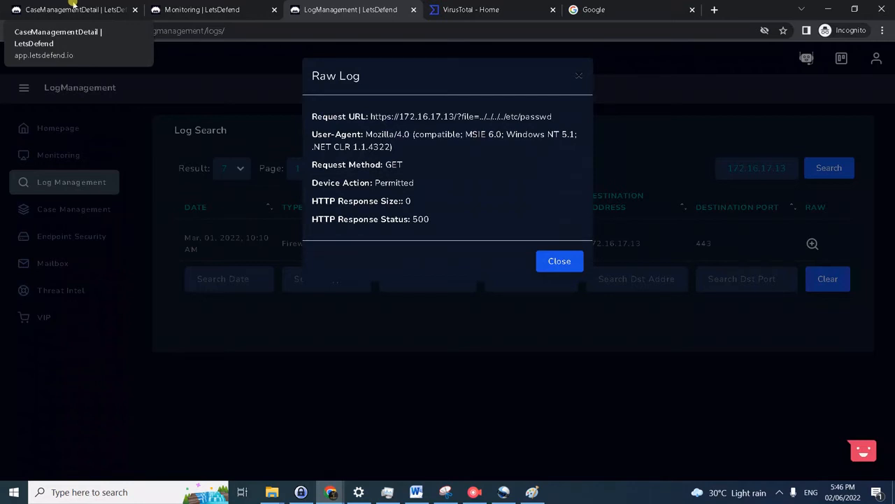
left_click(70, 8)
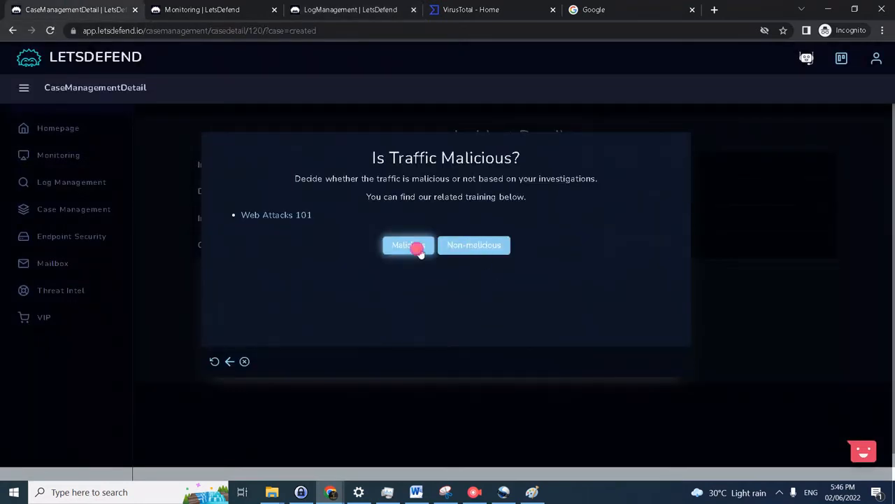
Answer that the traffic is malicious in the playbook.
left_click(408, 245)
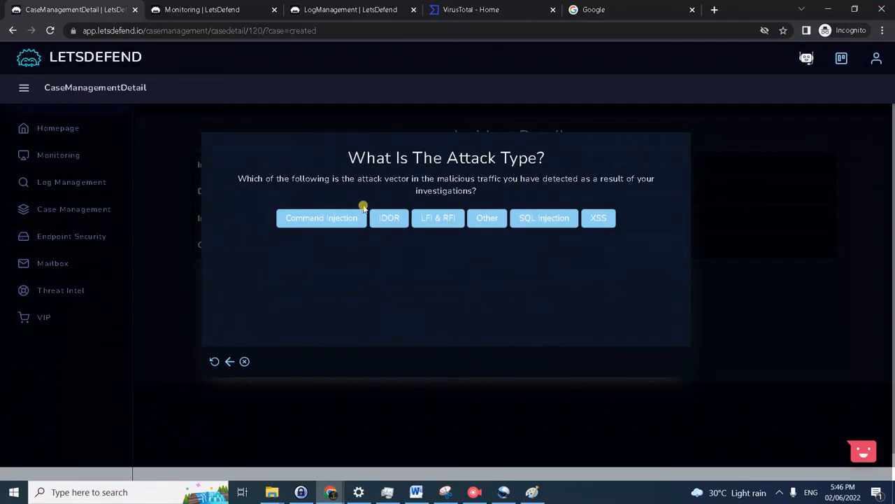
mouse_move(455, 227)
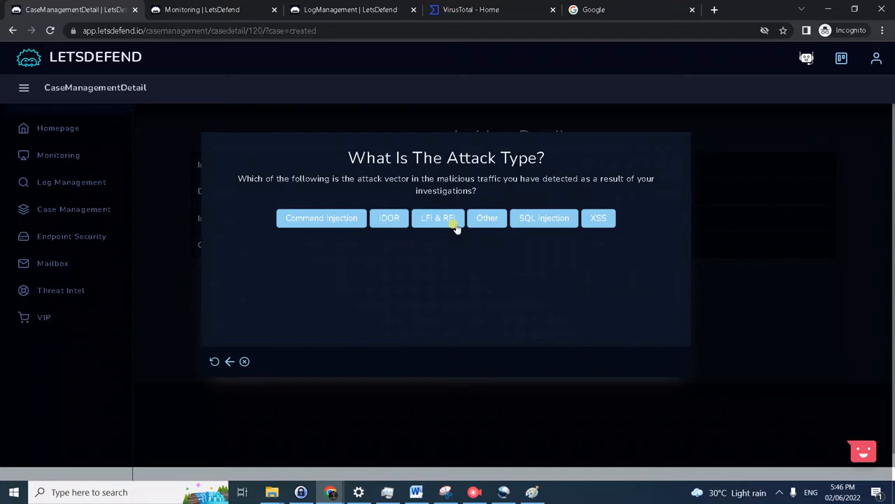
Classify the attack type as LFI & RFI in the playbook.
left_click(438, 218)
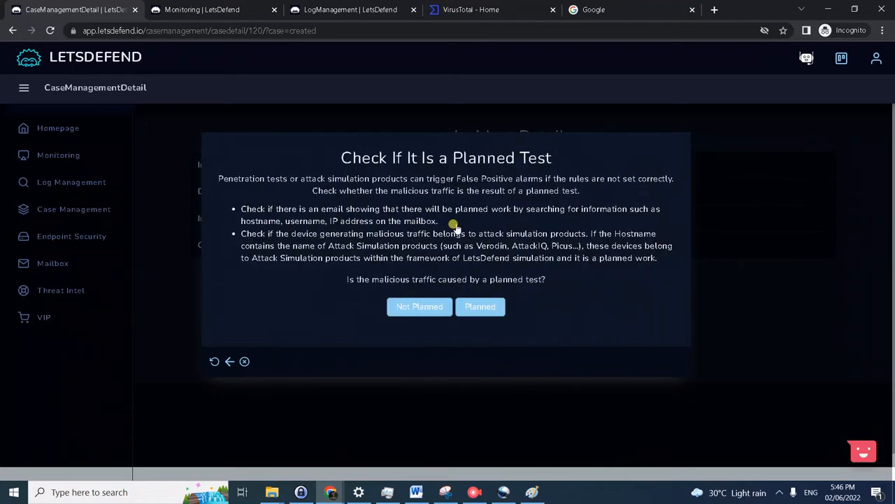
mouse_move(296, 207)
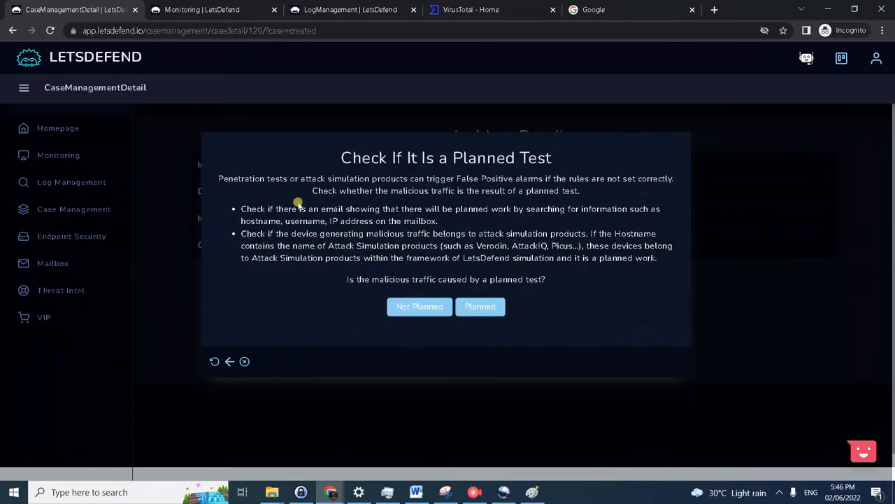
mouse_move(594, 241)
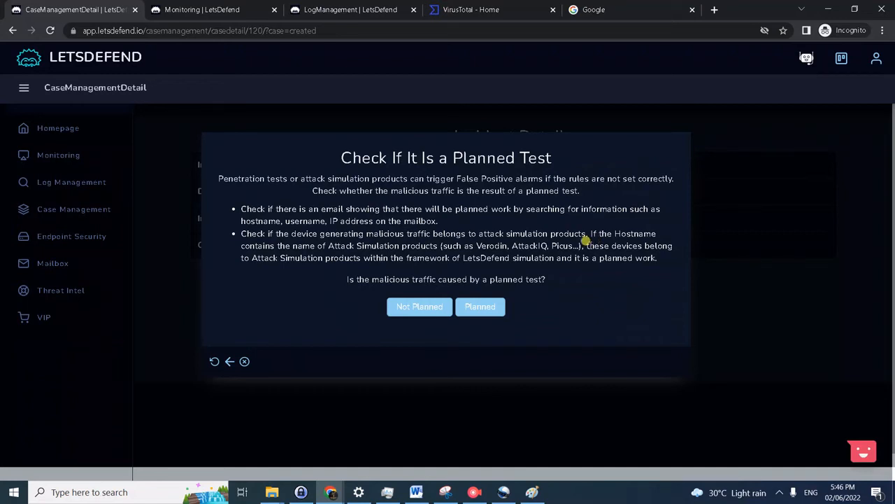
mouse_move(551, 230)
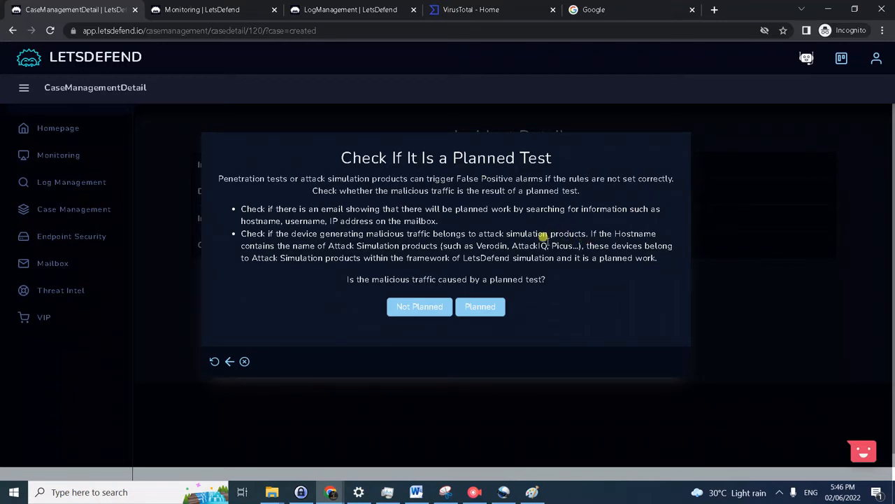
mouse_move(329, 105)
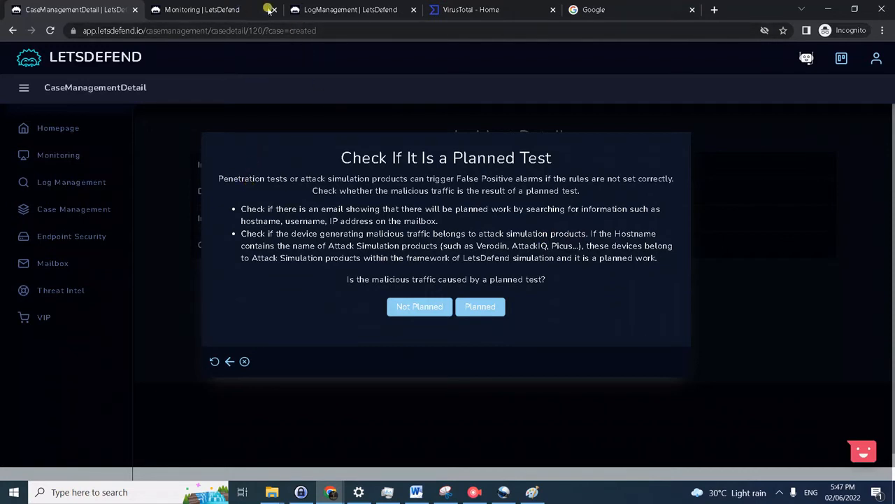
left_click(343, 8)
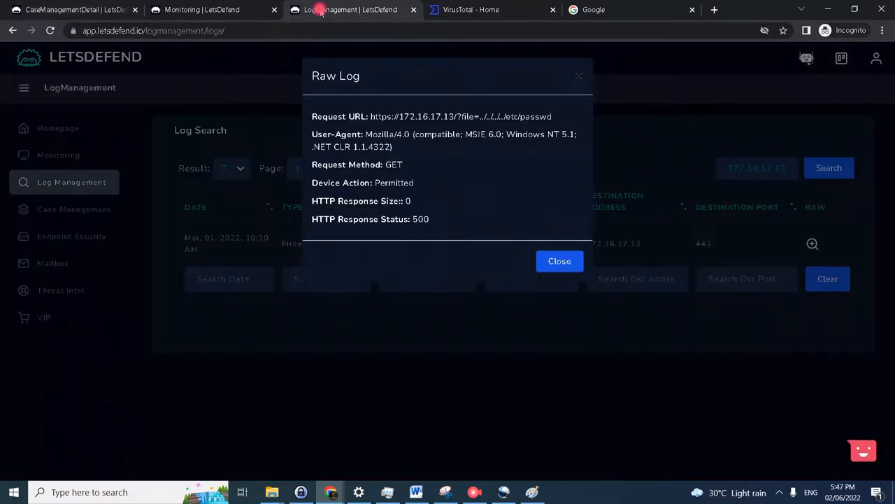
left_click(203, 8)
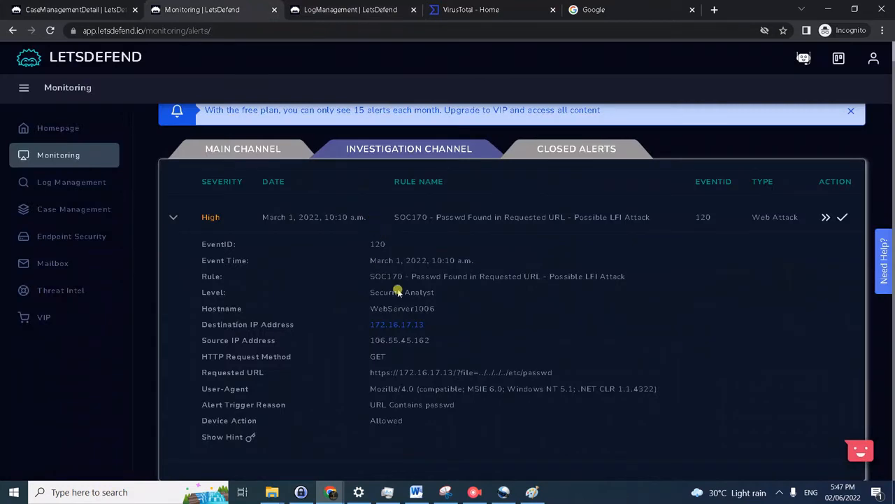
mouse_move(436, 17)
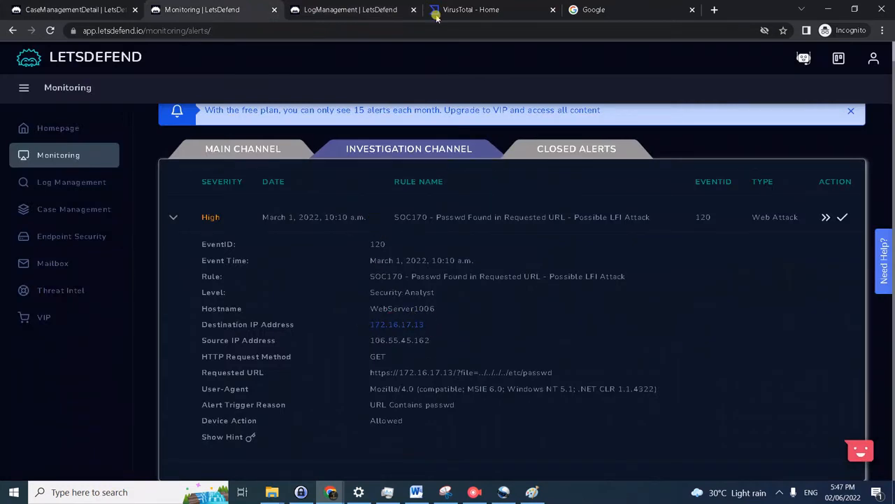
Search the mailbox for a planned-test mail, find none, and return to the playbook.
left_click(352, 9)
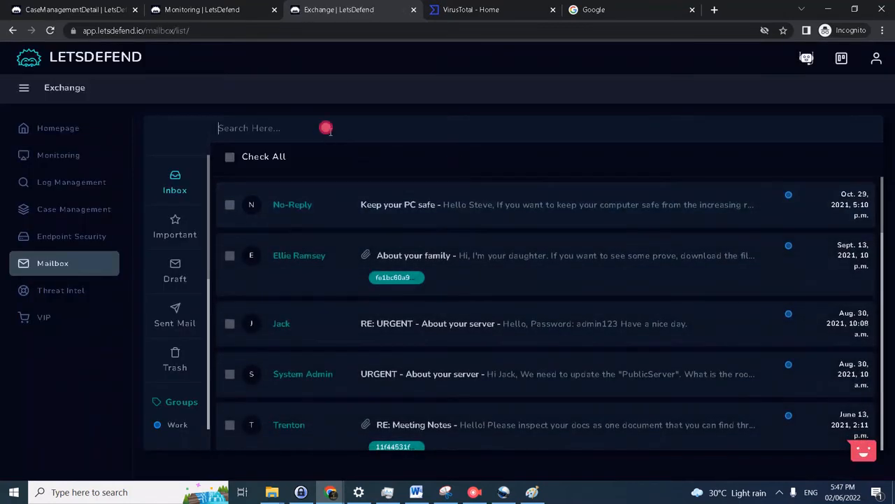
type("172.16.17.13")
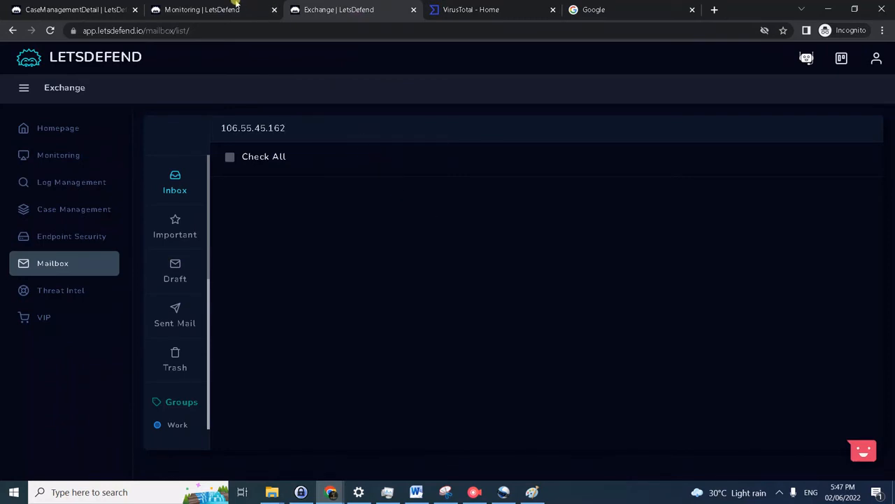
left_click(70, 8)
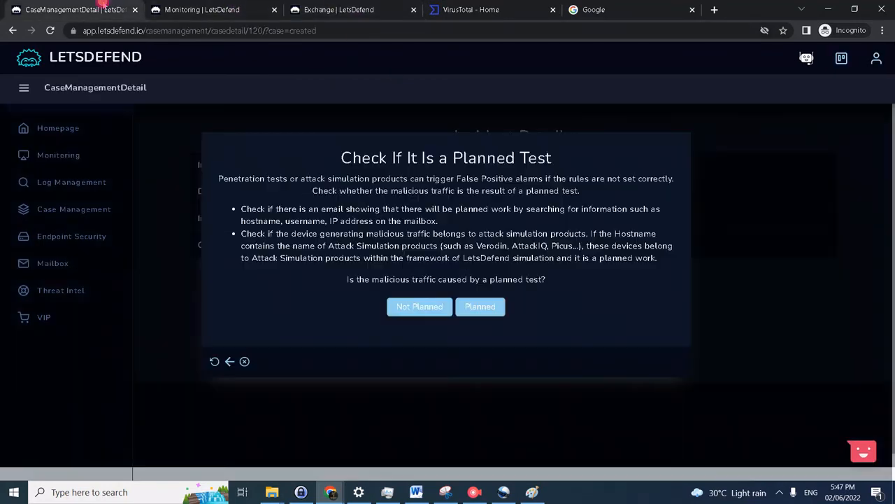
Answer attack not planned, set traffic direction Internet to Company Network, and continue past attack success.
left_click(420, 306)
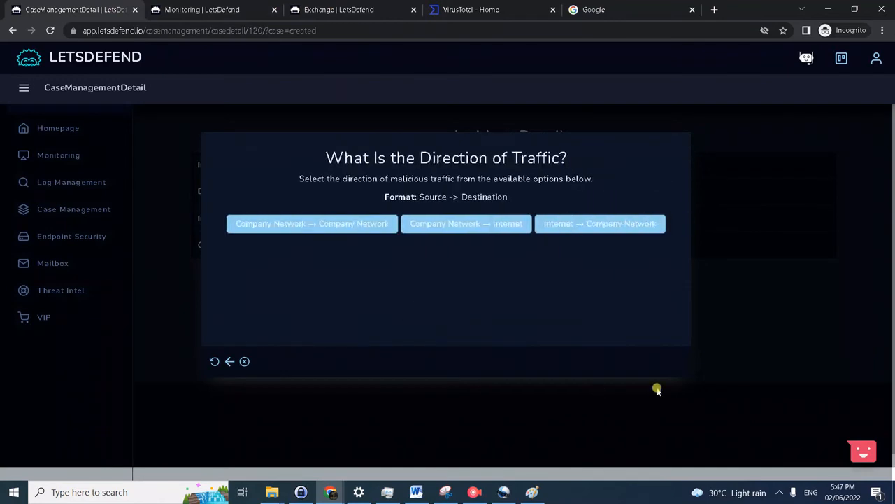
mouse_move(553, 177)
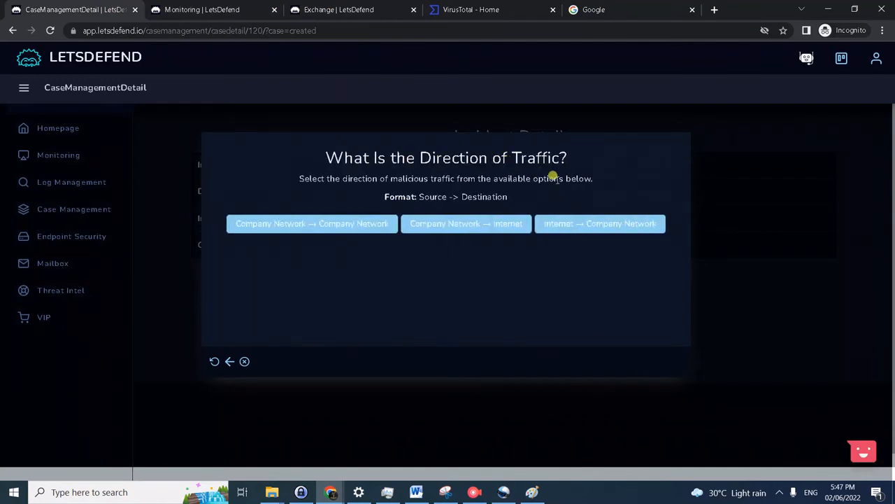
mouse_move(607, 258)
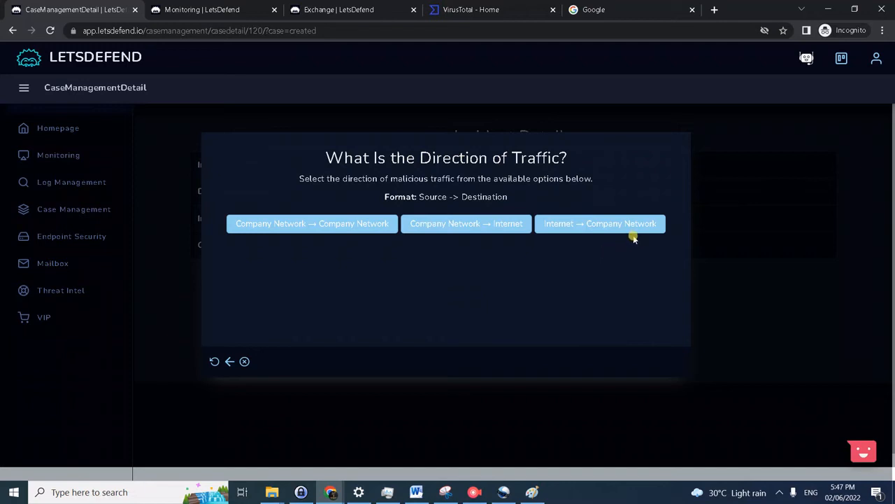
mouse_move(641, 232)
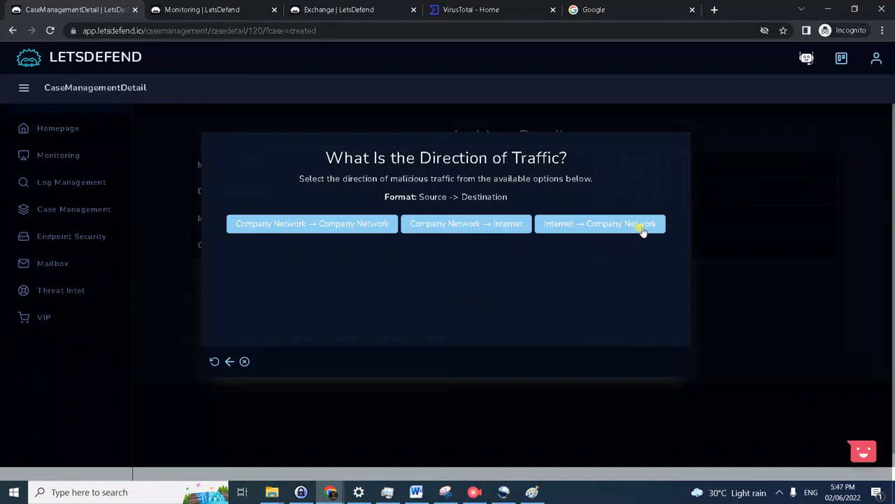
left_click(599, 224)
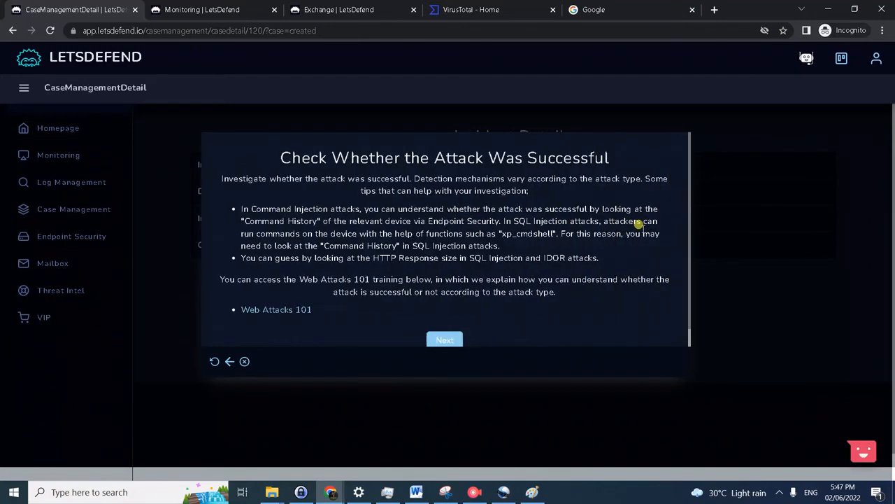
mouse_move(440, 213)
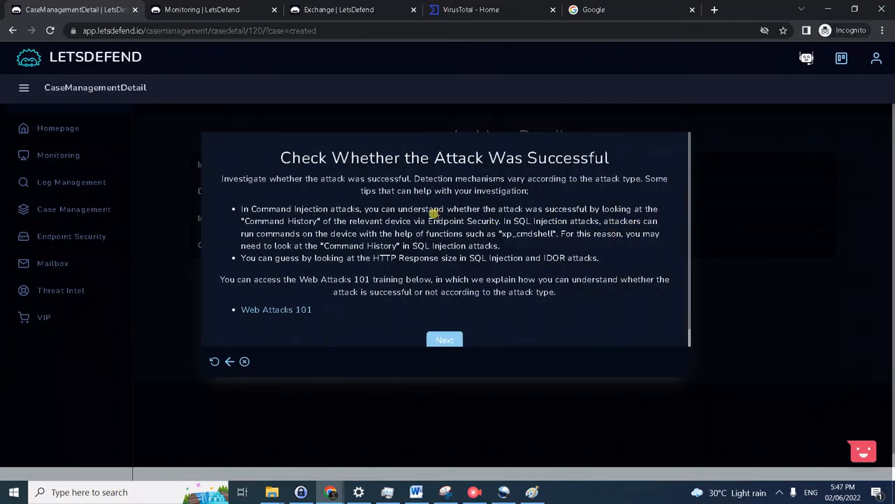
mouse_move(548, 249)
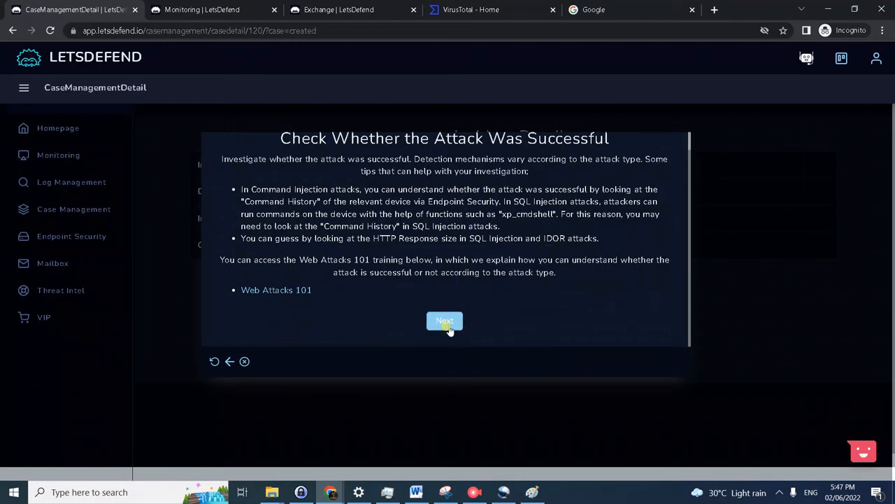
left_click(445, 321)
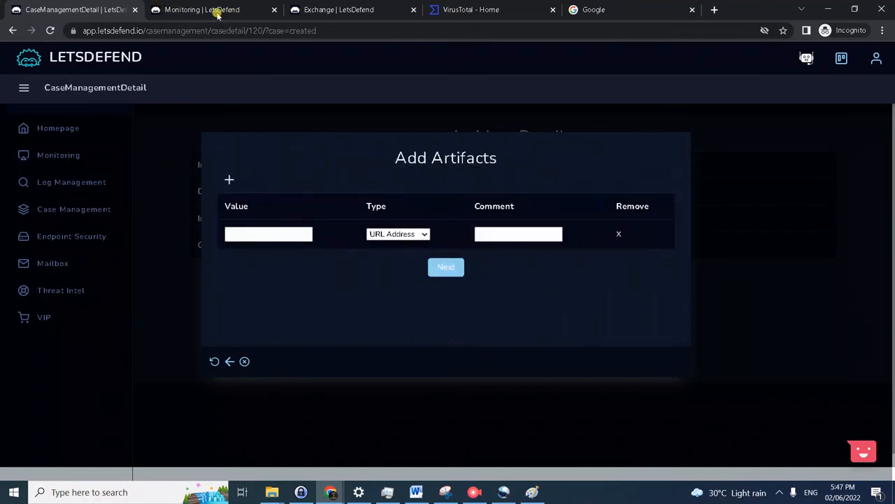
Add 106.55.45.162 as an IP Address artifact commented 'attacker IP' and submit it.
left_click(212, 8)
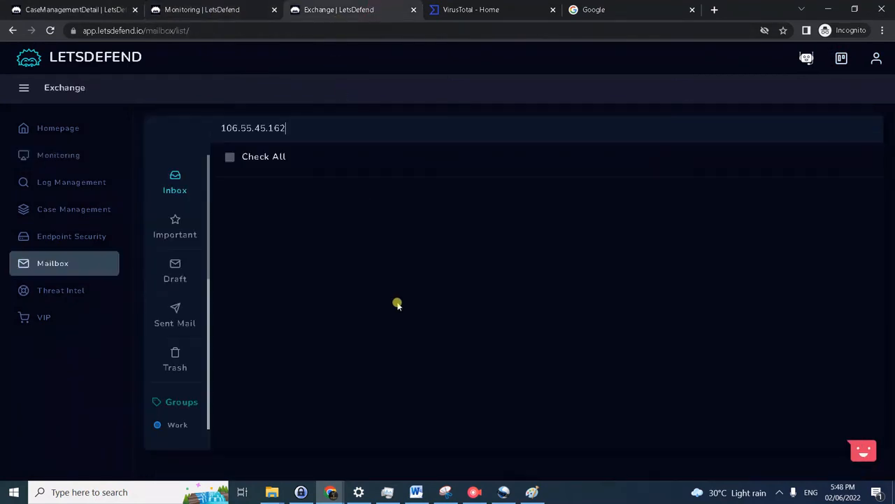
left_click(70, 9)
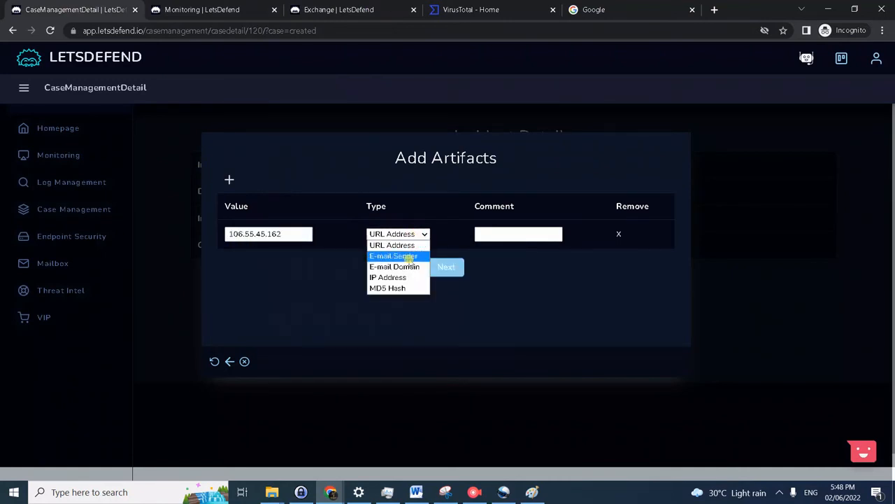
left_click(388, 277)
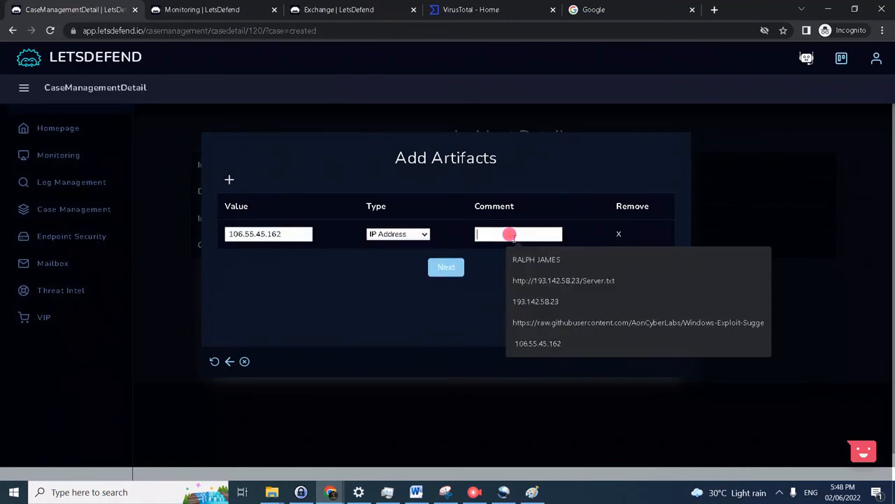
type("attacker IP")
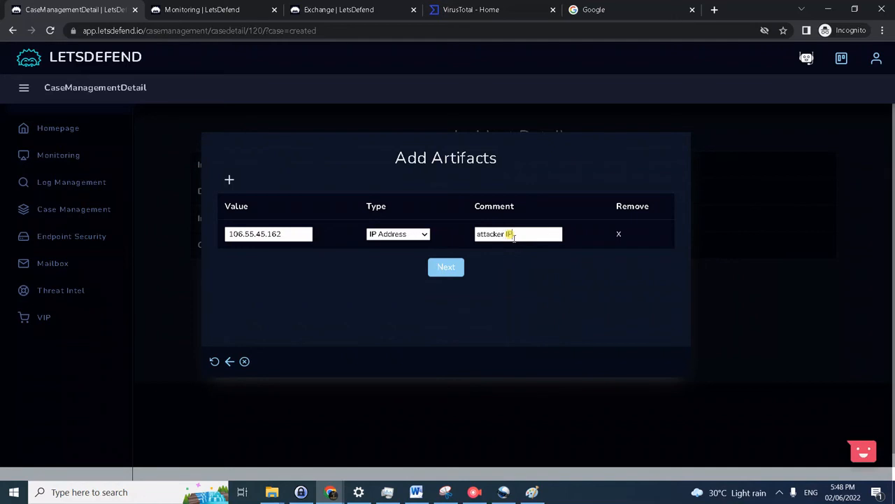
left_click(446, 266)
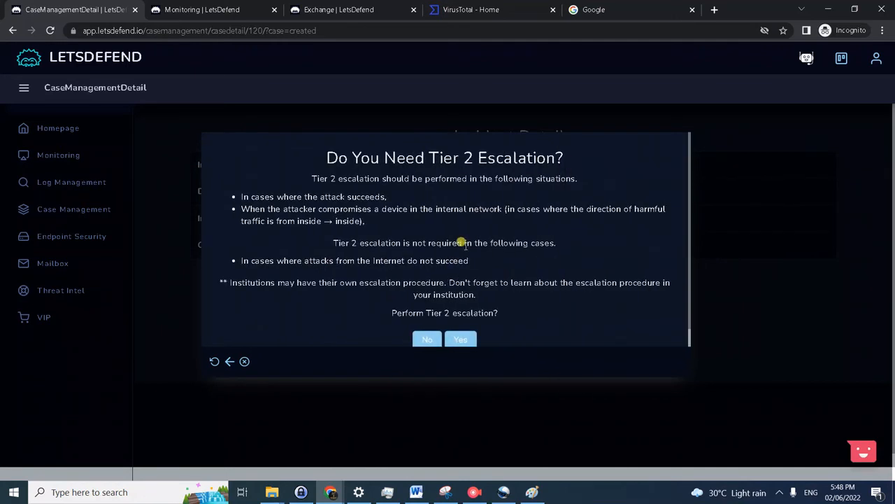
mouse_move(487, 230)
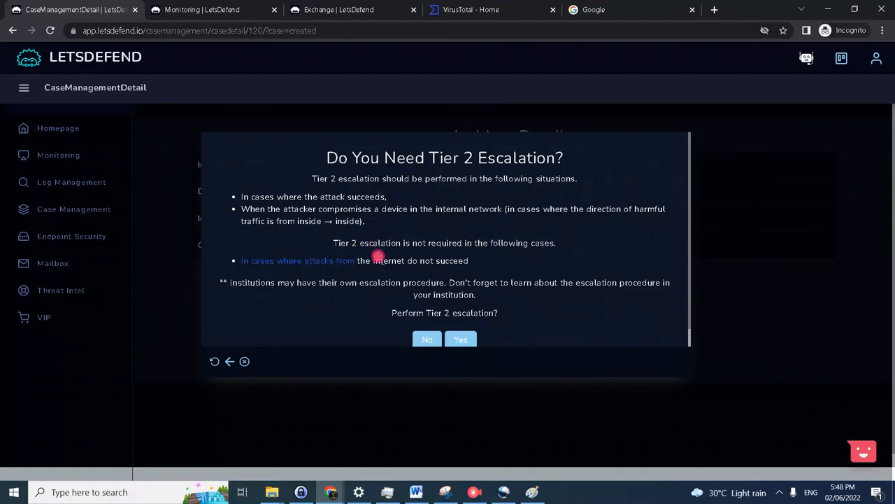
mouse_move(503, 265)
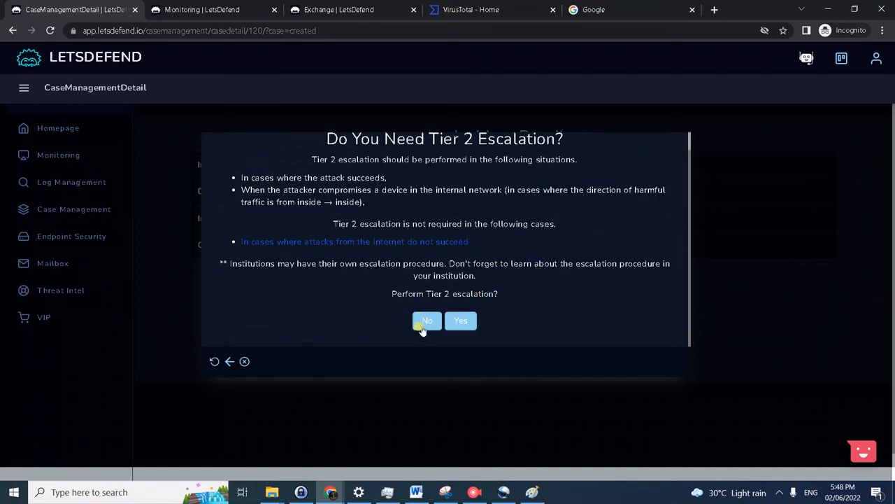
Answer No to the Tier 2 escalation question.
left_click(427, 321)
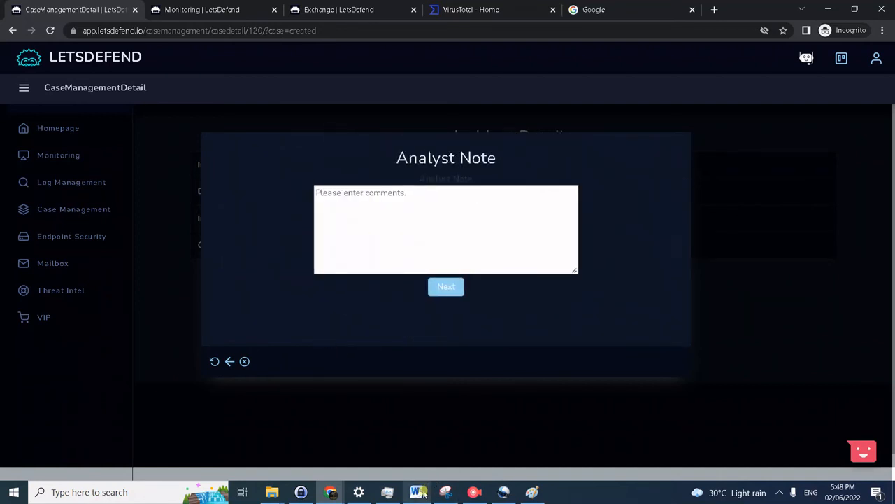
Enter the analyst note on the failed LFI attack against 172.16.17.13 and finish the playbook.
left_click(417, 493)
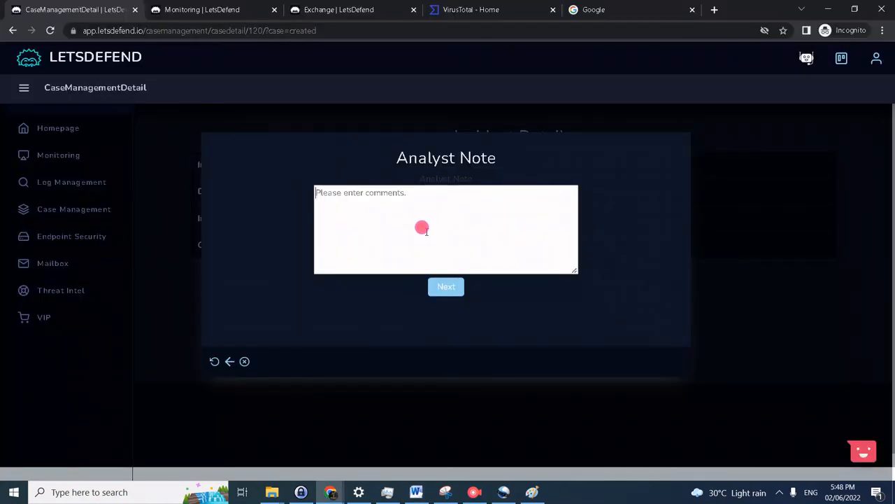
type("Attacker IP was performing LFI web attack to the web server 172.16.17.13. The attack was not successful though because the web server error out (http response 500) with 0 bytes.")
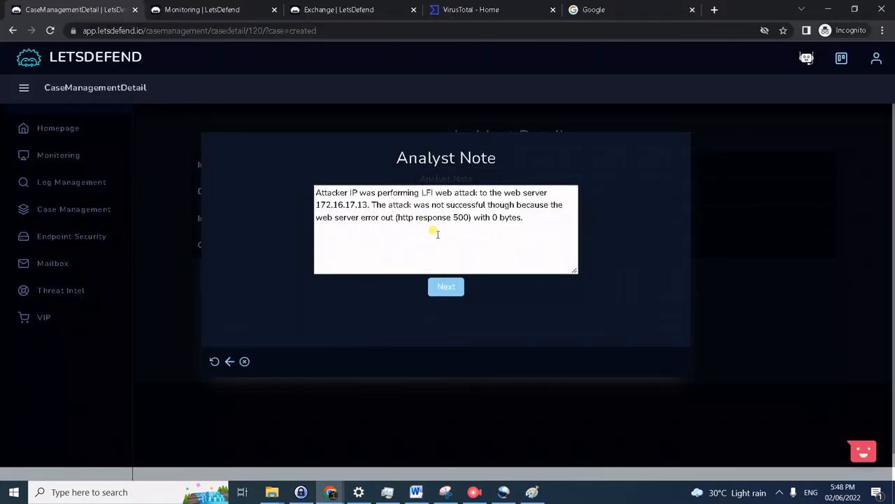
mouse_move(361, 215)
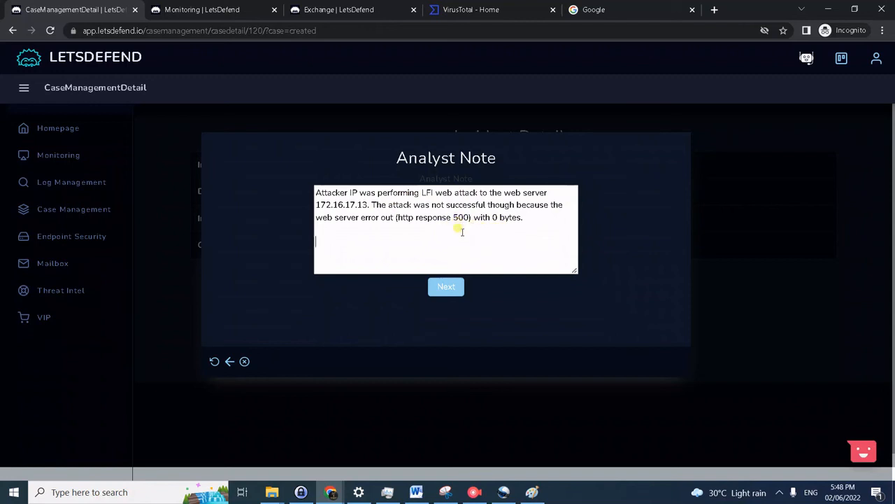
left_click(445, 286)
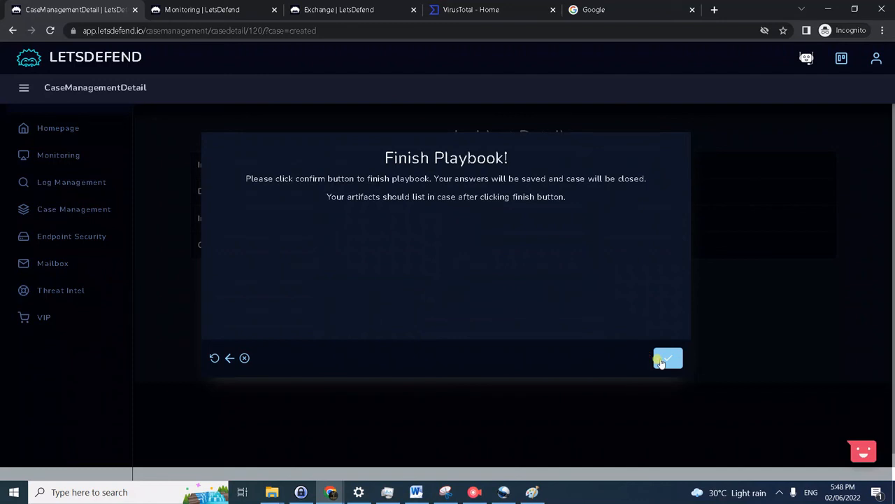
left_click(667, 358)
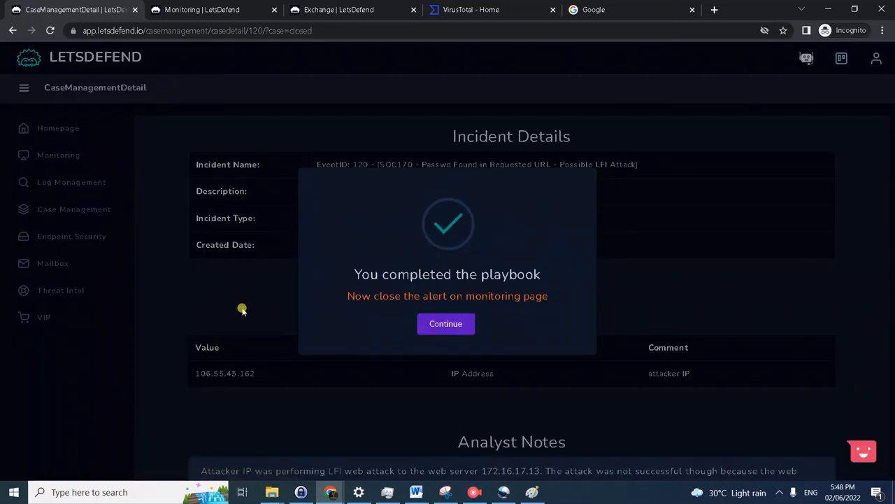
Open the SOC170 close-alert form as True Positive and fill the note with the LFI-attack summary.
left_click(445, 323)
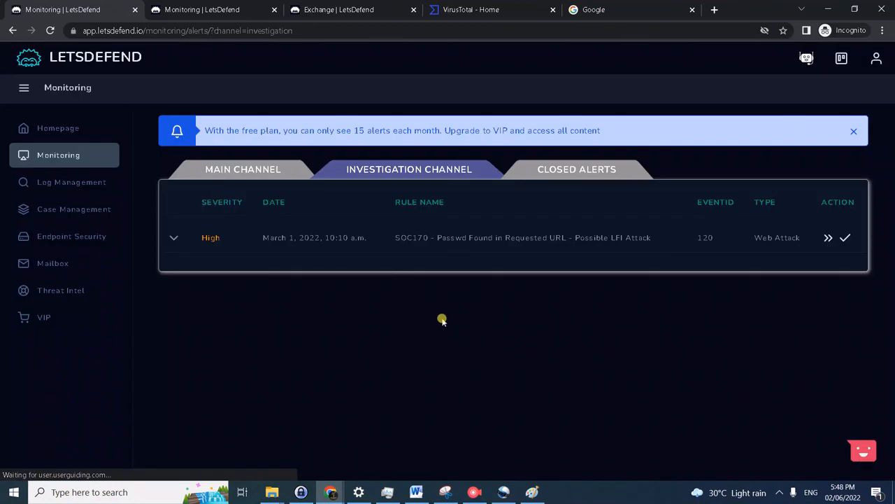
mouse_move(828, 238)
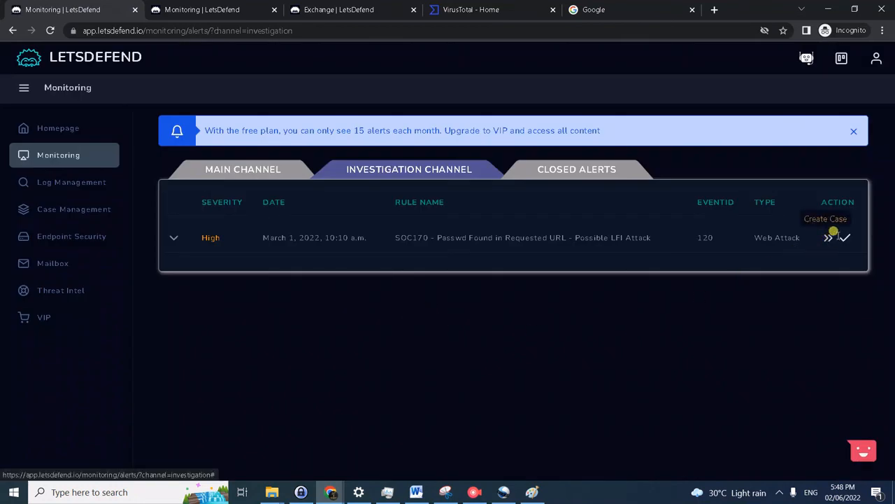
mouse_move(845, 238)
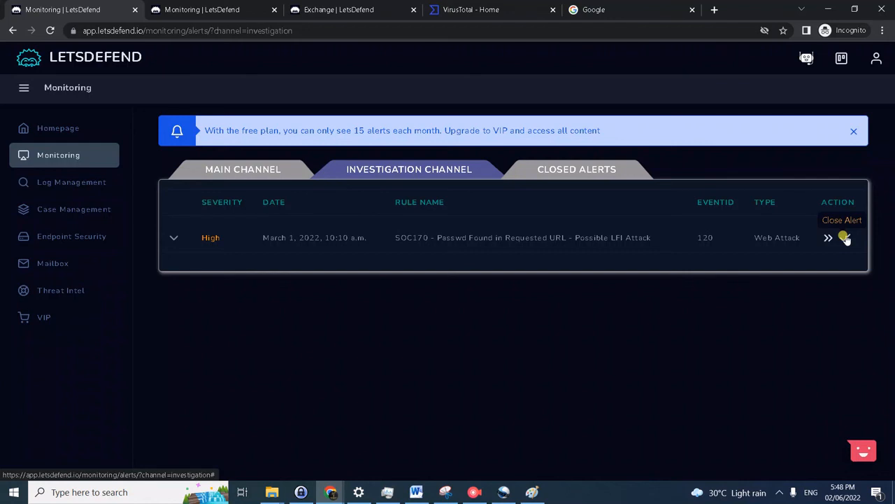
left_click(842, 238)
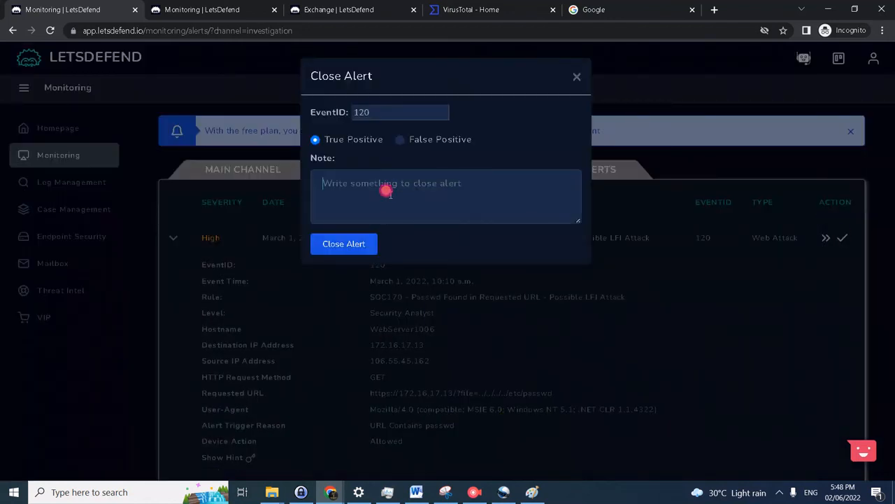
type("Attacker IP was performing LFI web attack to the web server 172.16.17.13. The attack was not successful though because the web server error out (http response 500) with 0 bytes.")
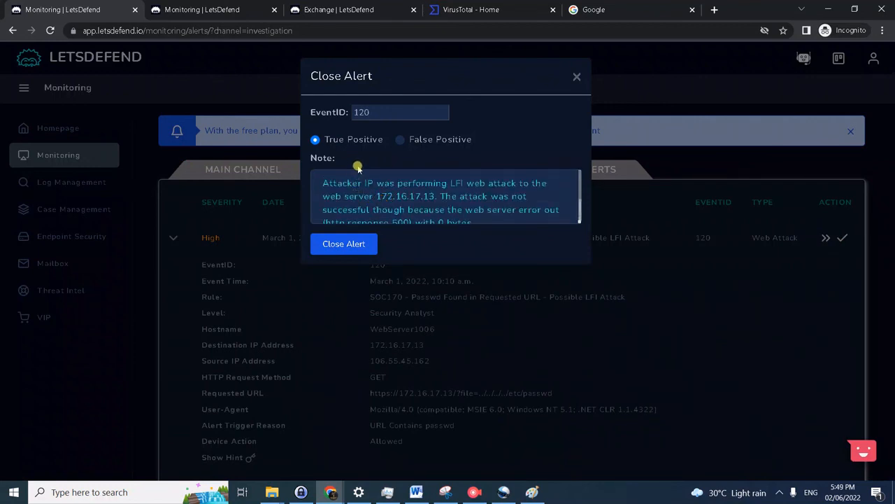
mouse_move(422, 196)
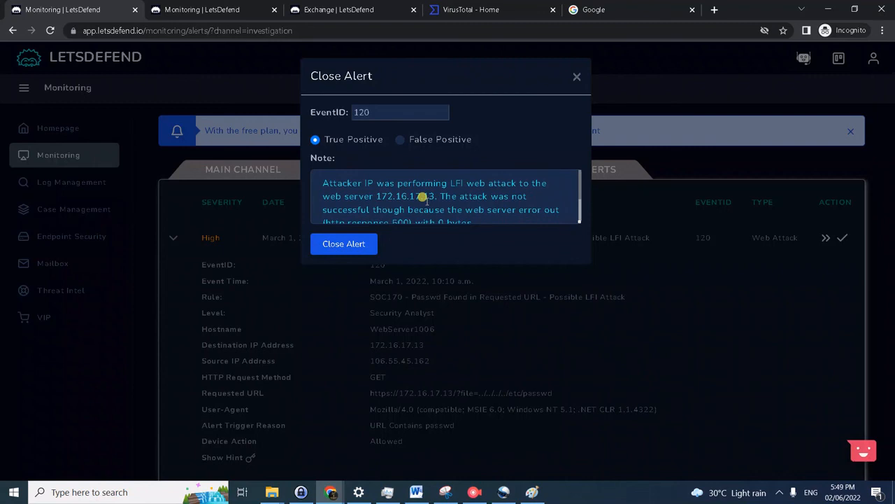
mouse_move(484, 203)
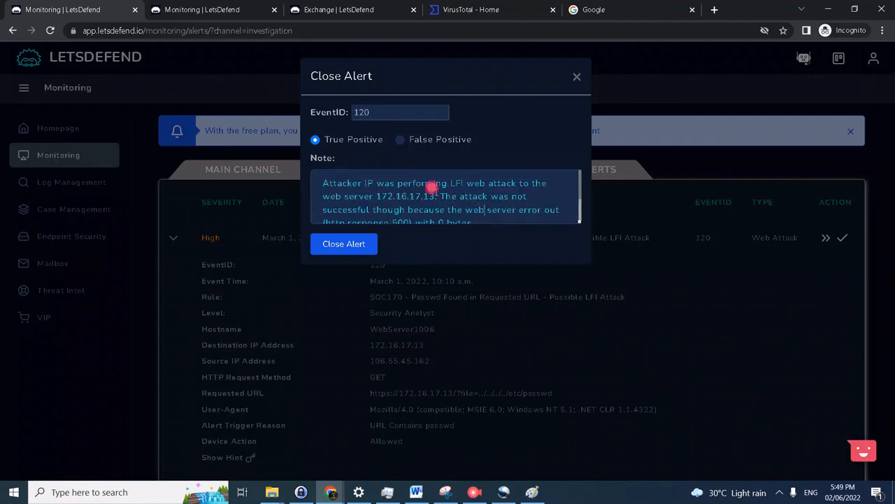
mouse_move(344, 243)
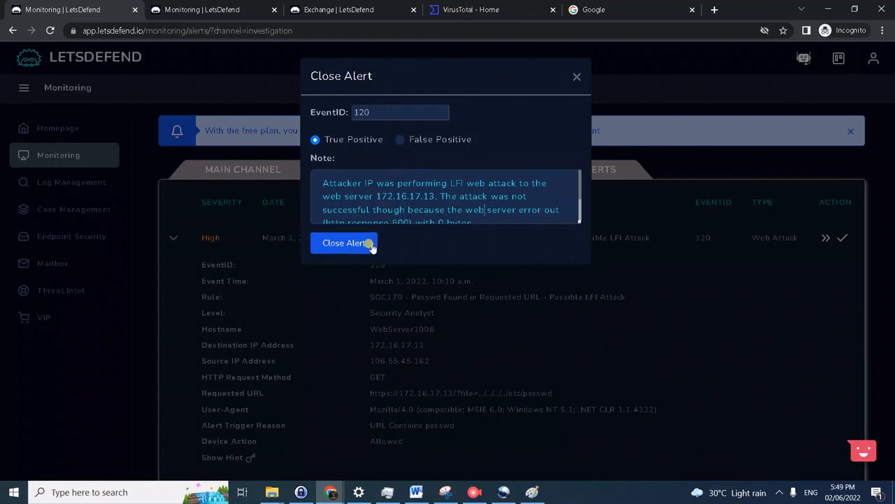
Close the SOC170 alert as True Positive so it joins the Closed Alerts channel.
left_click(345, 243)
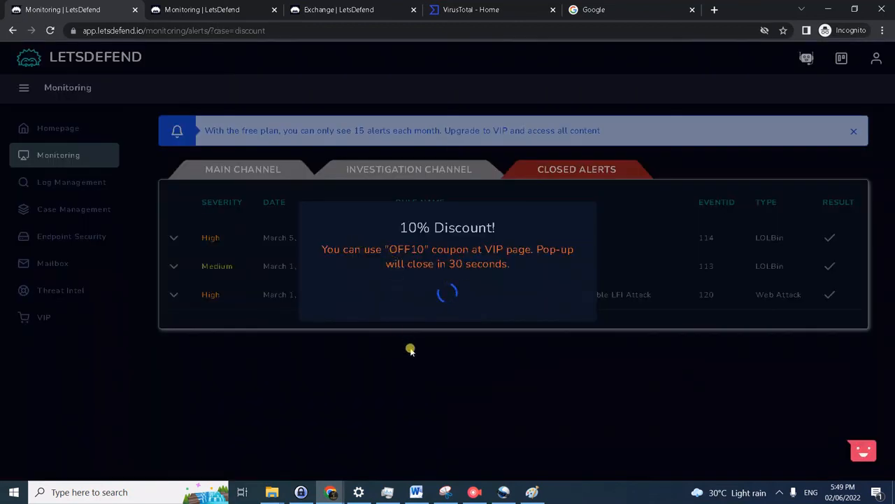
mouse_move(567, 238)
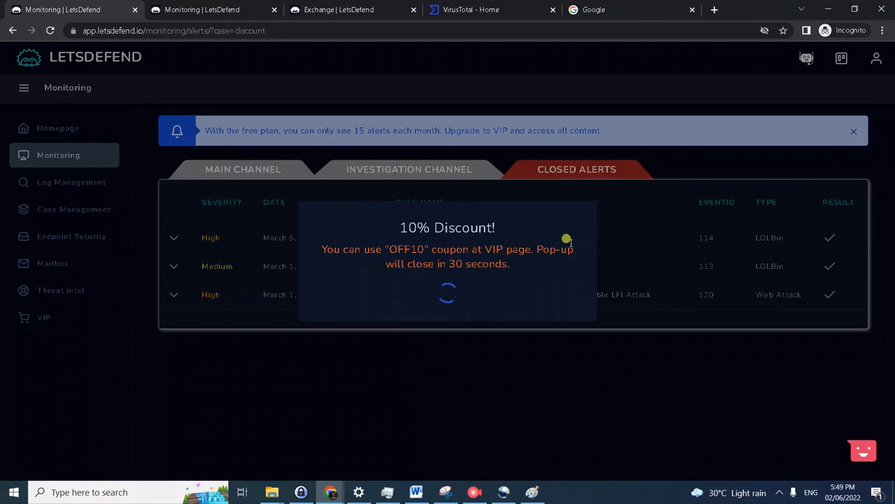
mouse_move(567, 319)
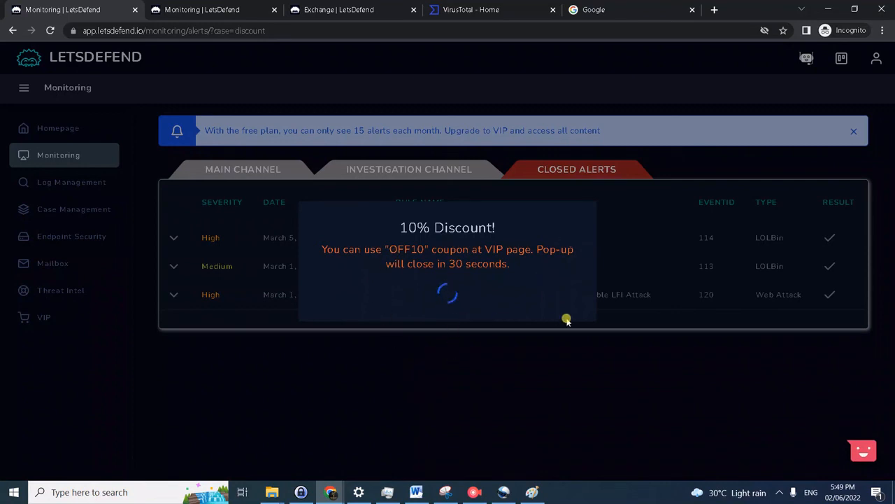
mouse_move(687, 364)
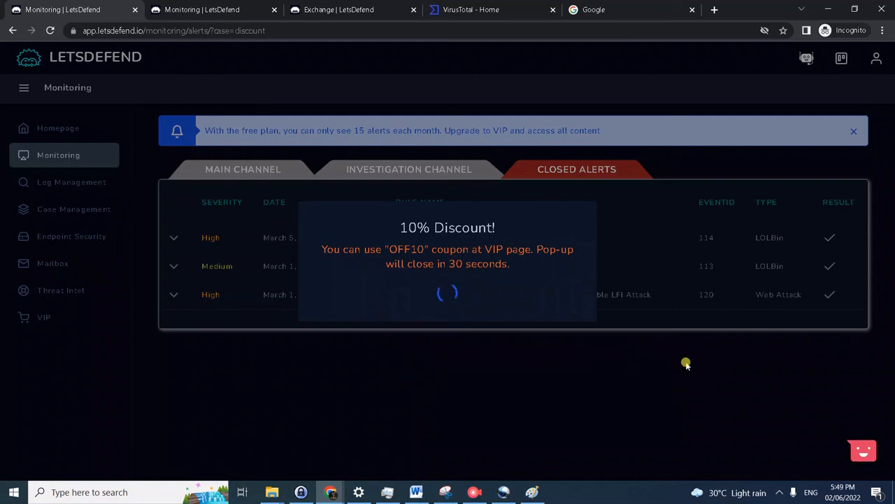